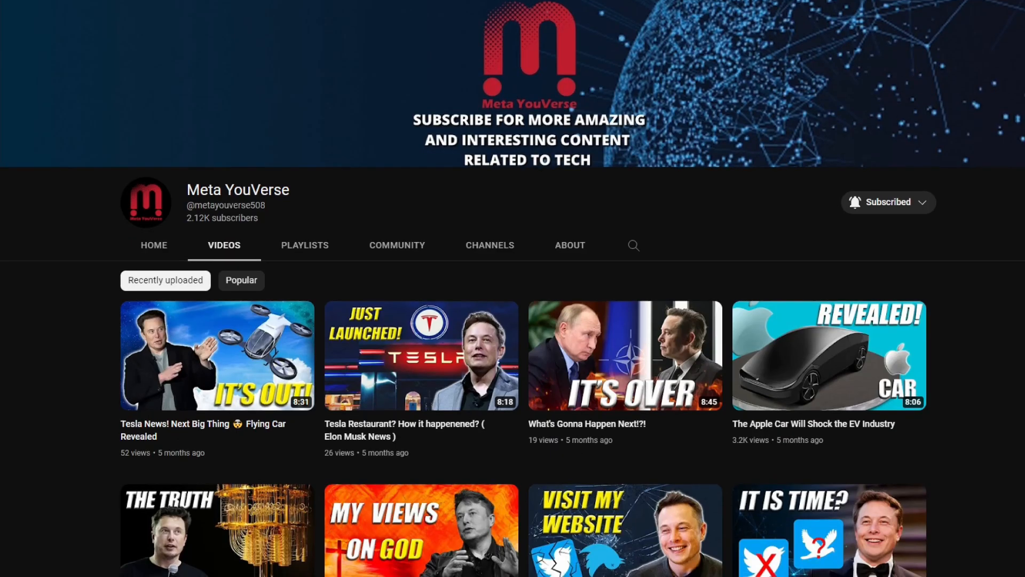
- Scroll the YouTube channel's video list and bring up a blank Google start page
{"action": "scroll", "scroll_direction": "down", "scroll_amount": 3}
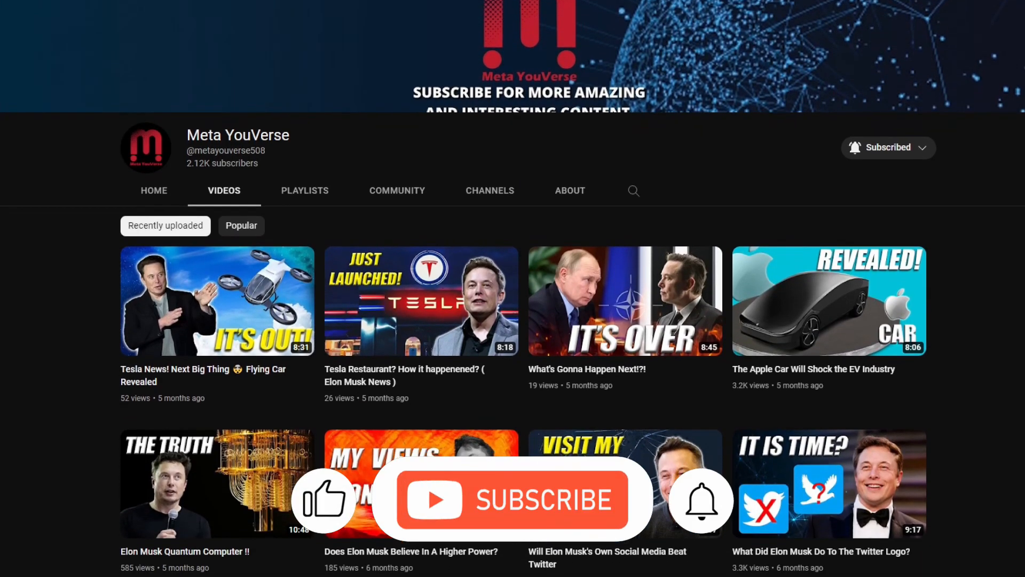
{"action": "scroll", "scroll_direction": "down", "scroll_amount": 3}
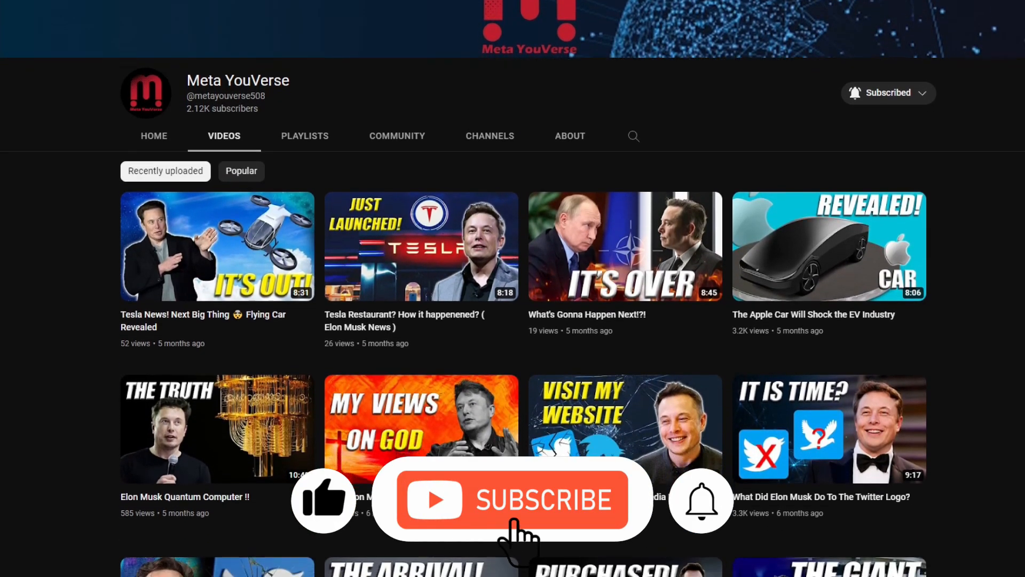
{"action": "left_click", "coordinate": [512, 499]}
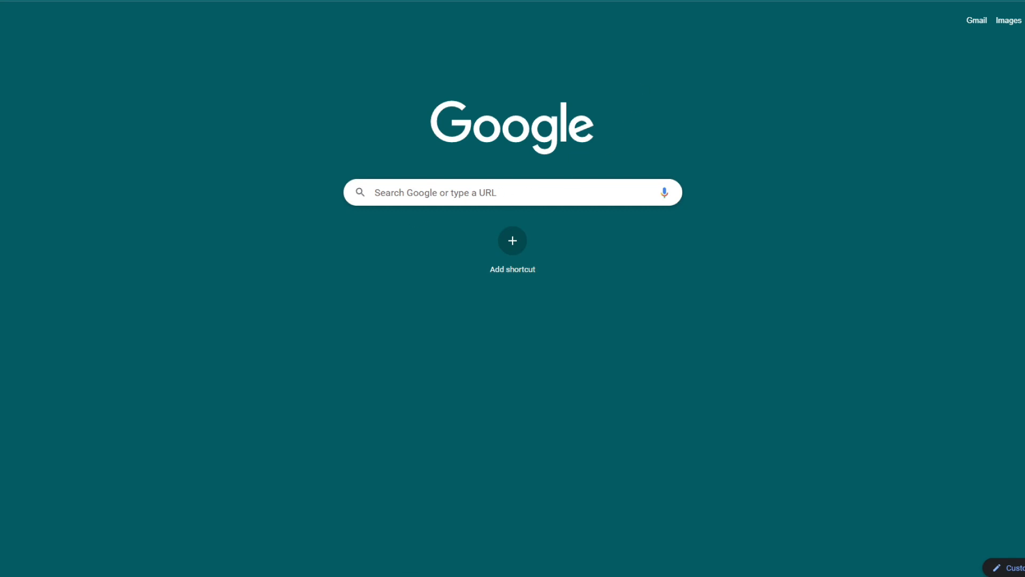
- Search Google for 'twitch' and go to the official twitch.tv site
{"action": "type", "text": "twitch"}
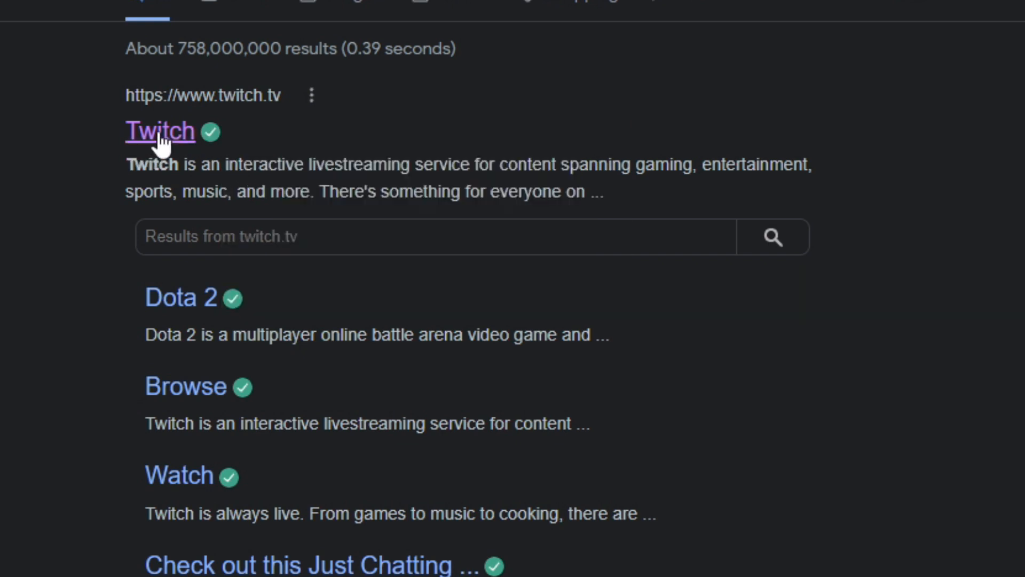
{"action": "left_click", "coordinate": [159, 131]}
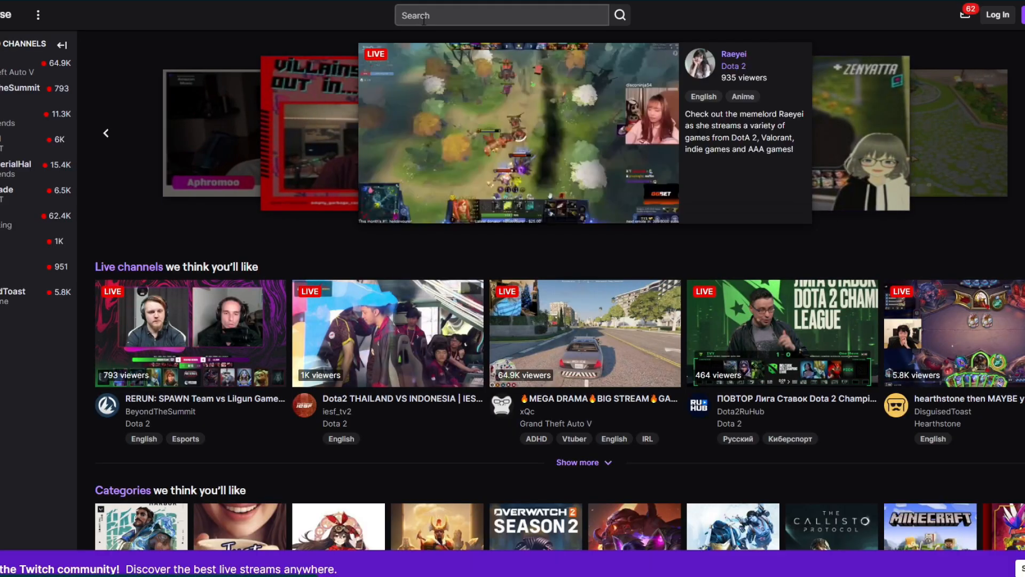
- Search Twitch for 'fo' and go to the Fortnite category page
{"action": "type", "text": "fort"}
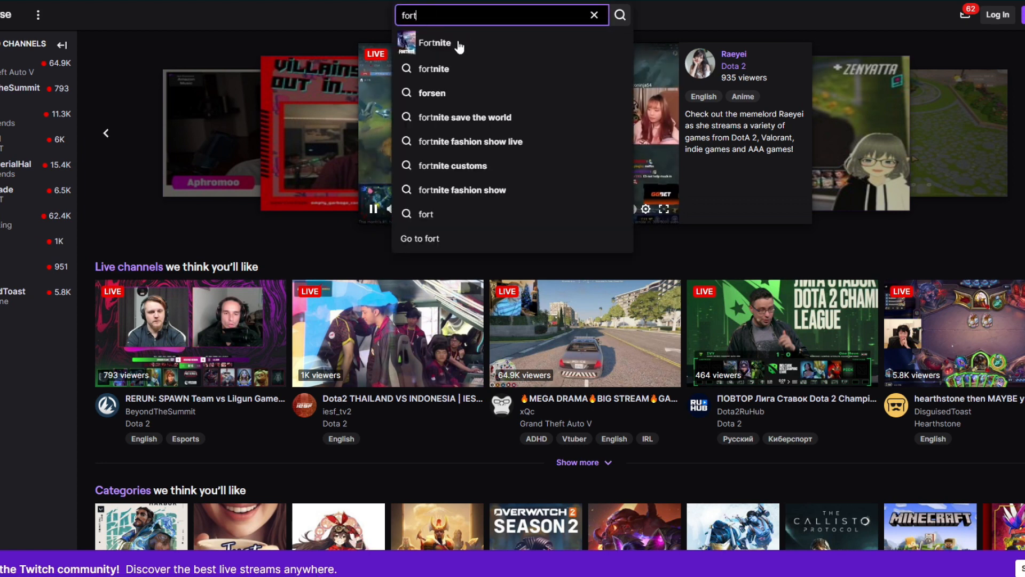
{"action": "left_click", "coordinate": [435, 43]}
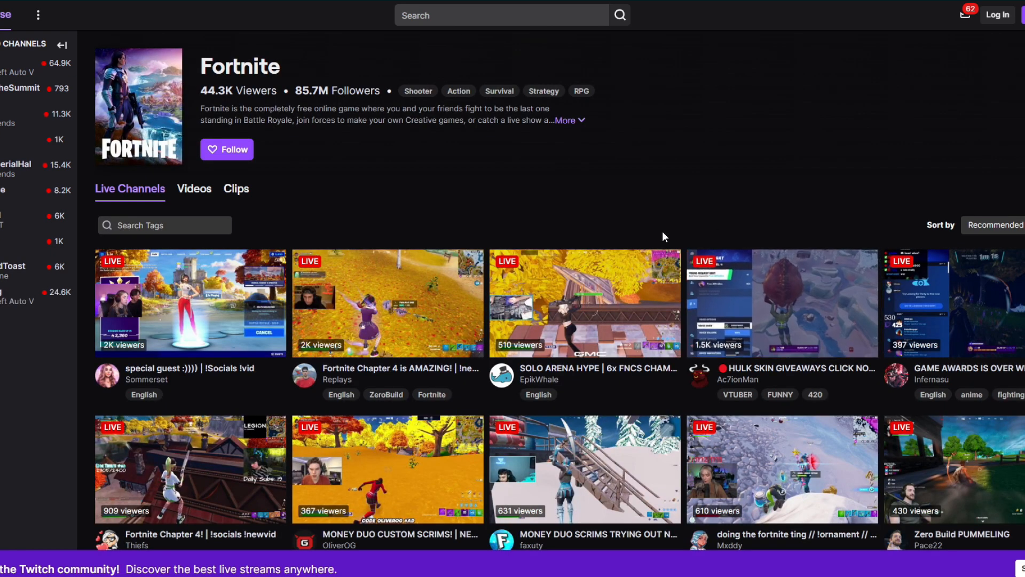
{"action": "mouse_move", "coordinate": [433, 280]}
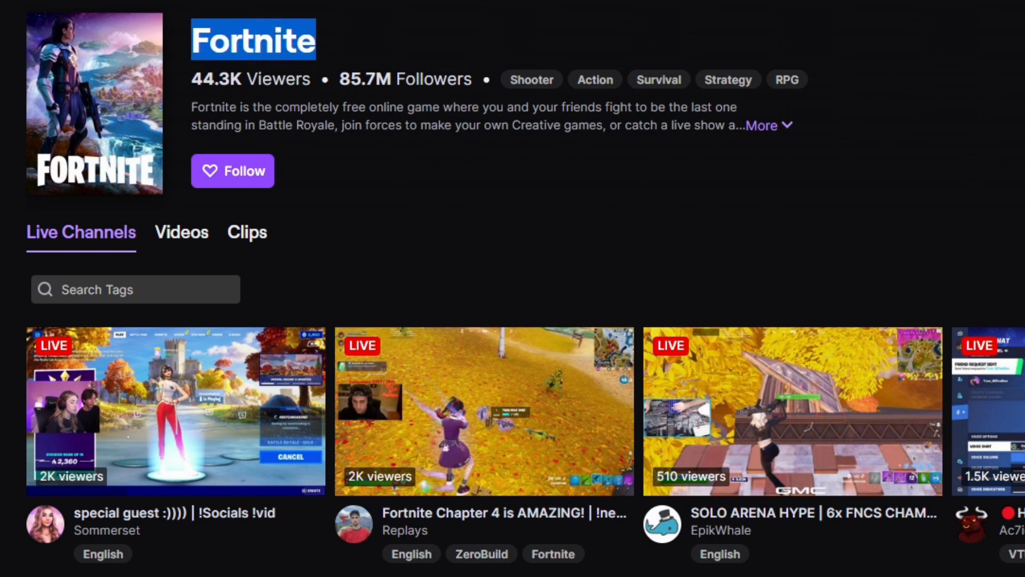
- Scroll down through the grid of live Fortnite channels
{"action": "scroll", "scroll_direction": "down", "scroll_amount": 3}
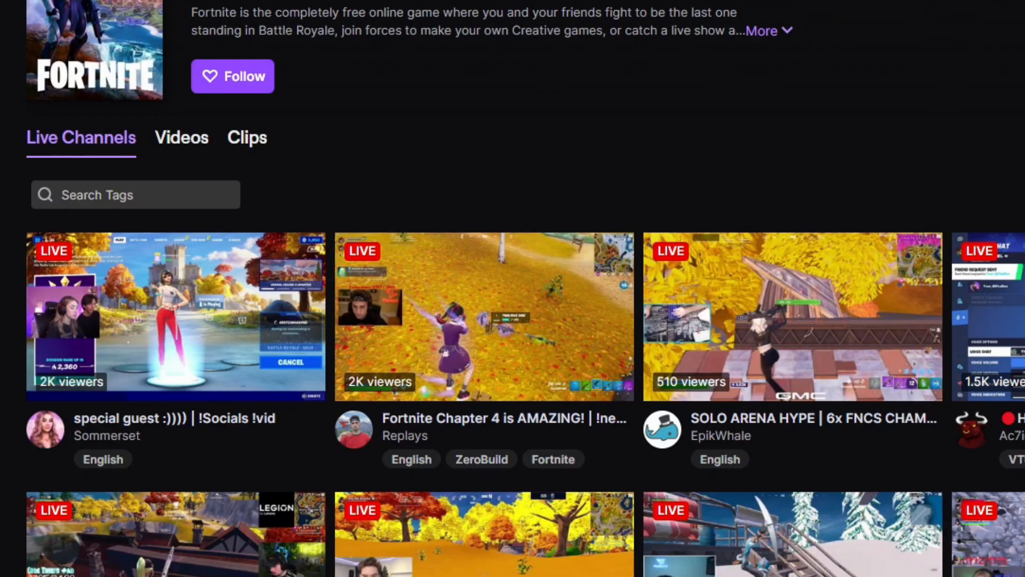
{"action": "scroll", "scroll_direction": "down", "scroll_amount": 3}
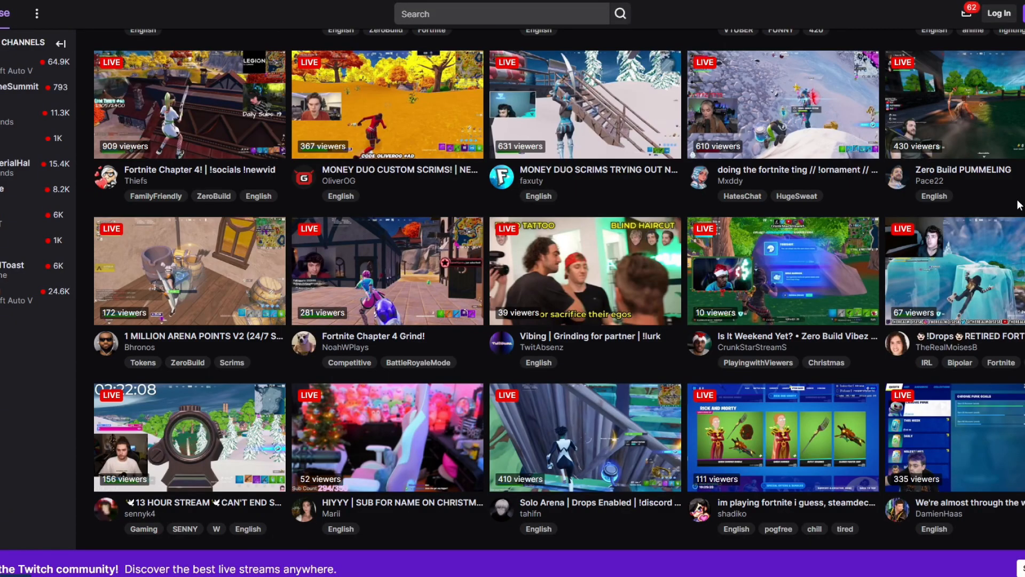
{"action": "scroll", "scroll_direction": "down", "scroll_amount": 3}
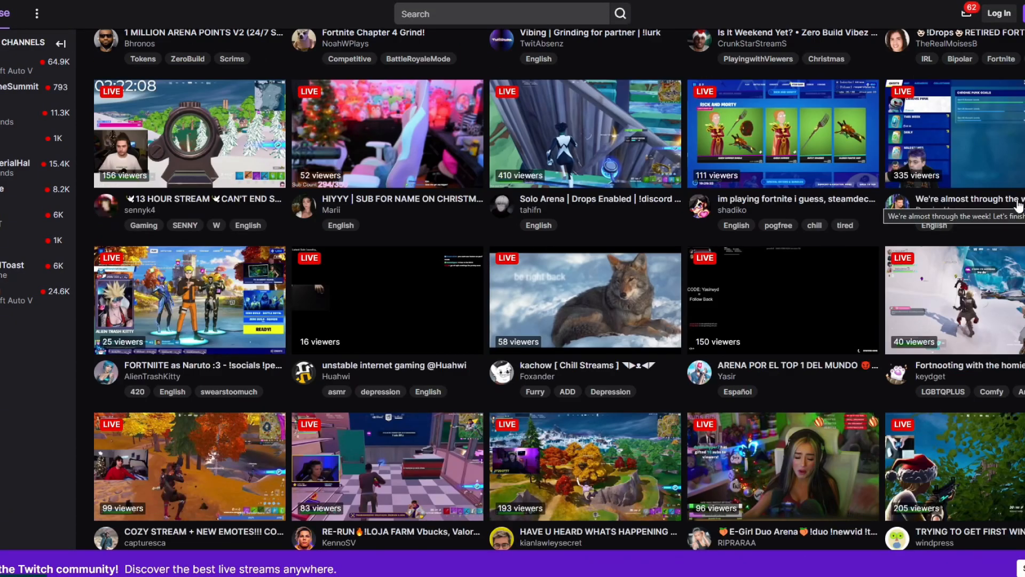
{"action": "scroll", "scroll_direction": "down", "scroll_amount": 3}
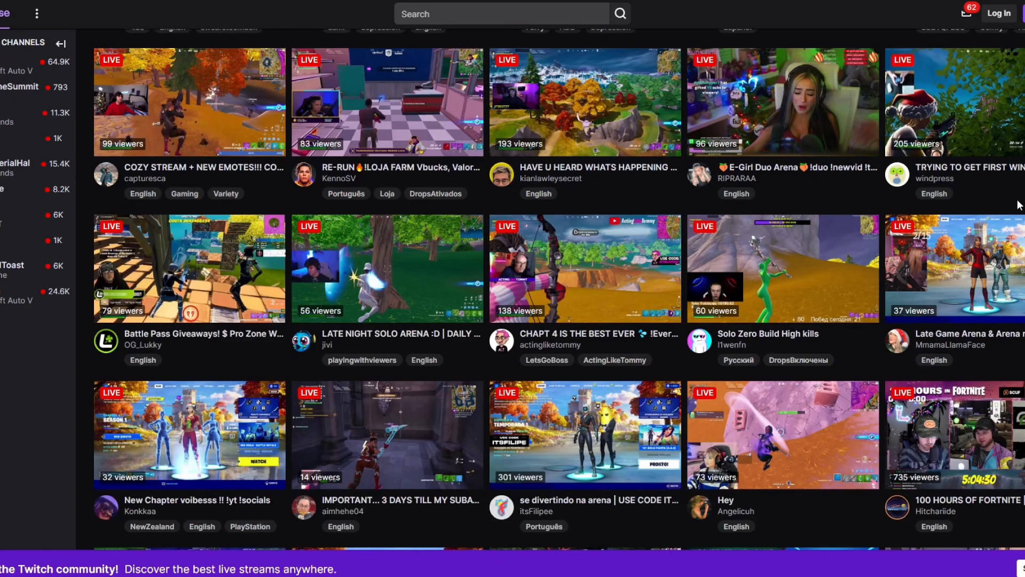
{"action": "scroll", "scroll_direction": "down", "scroll_amount": 3}
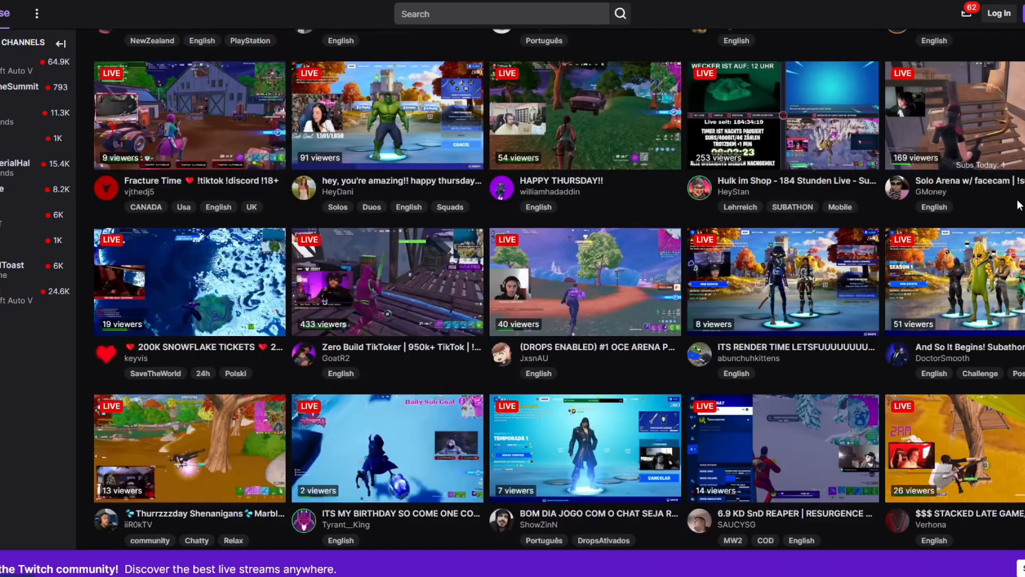
{"action": "scroll", "scroll_direction": "down", "scroll_amount": 3}
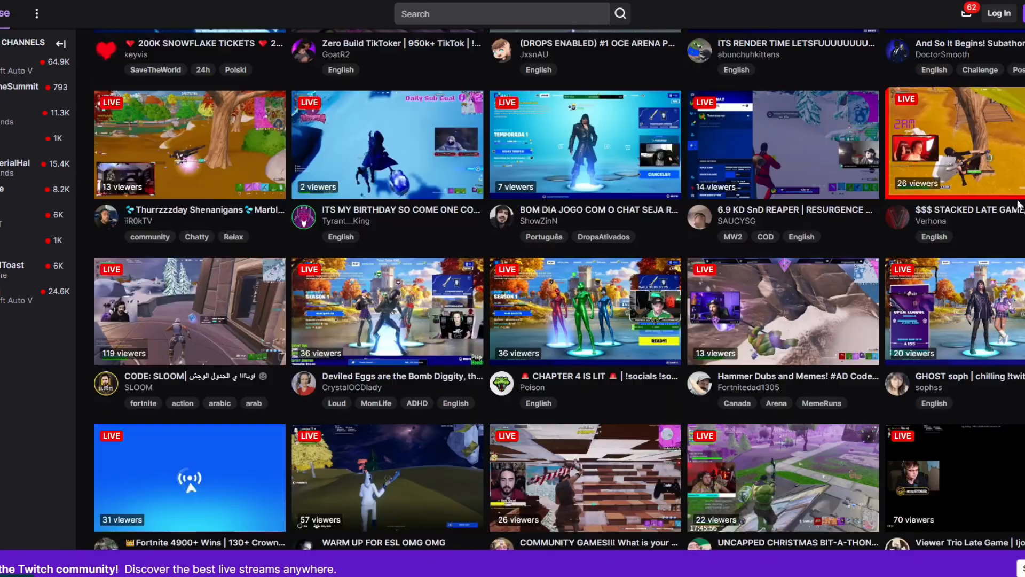
{"action": "scroll", "scroll_direction": "down", "scroll_amount": 3}
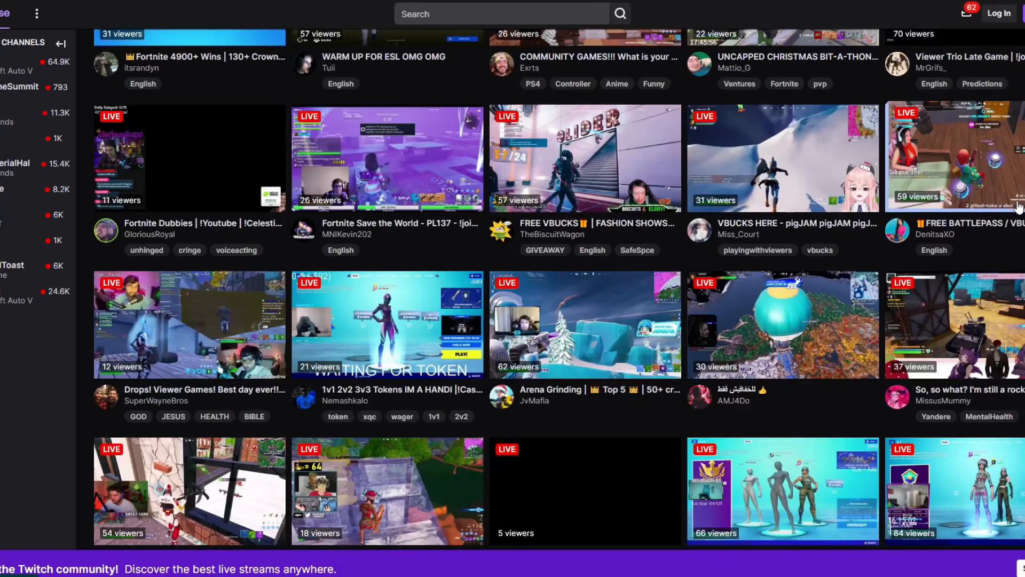
{"action": "scroll", "scroll_direction": "down", "scroll_amount": 3}
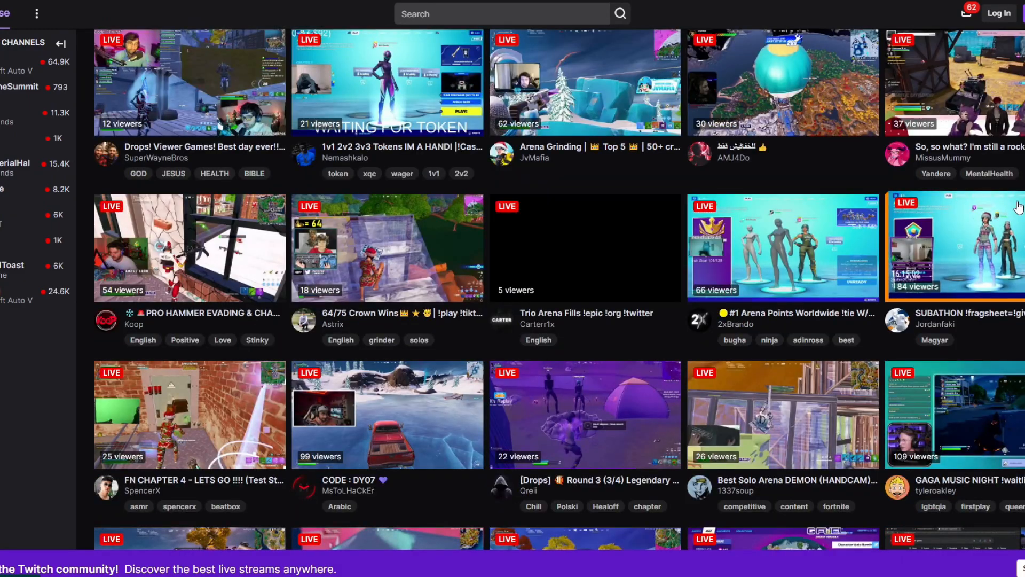
{"action": "scroll", "scroll_direction": "down", "scroll_amount": 3}
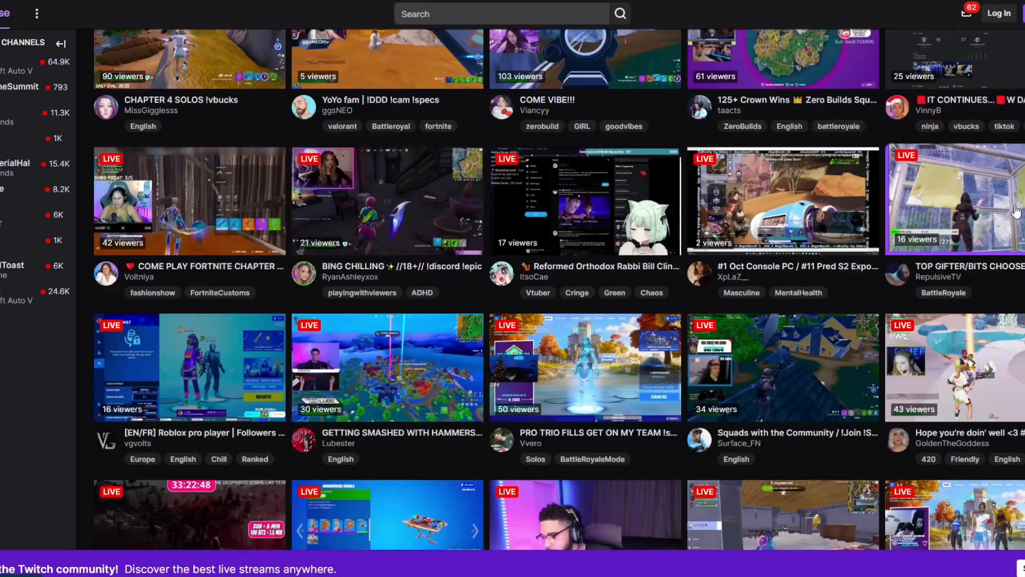
{"action": "scroll", "scroll_direction": "down", "scroll_amount": 3}
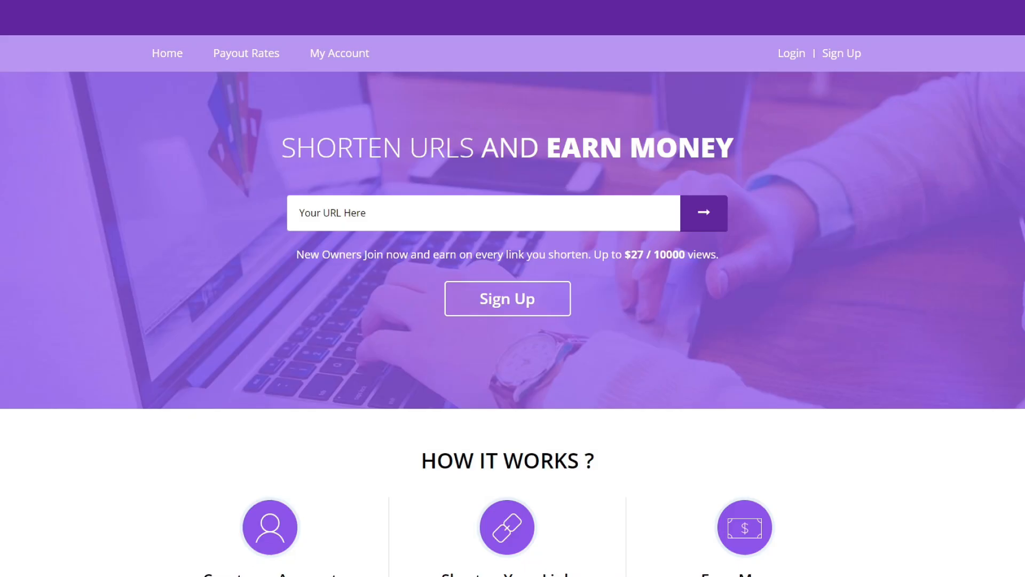
- Browse the top of Oke.io's homepage and its how-it-works steps
{"action": "scroll", "scroll_direction": "down", "scroll_amount": 3}
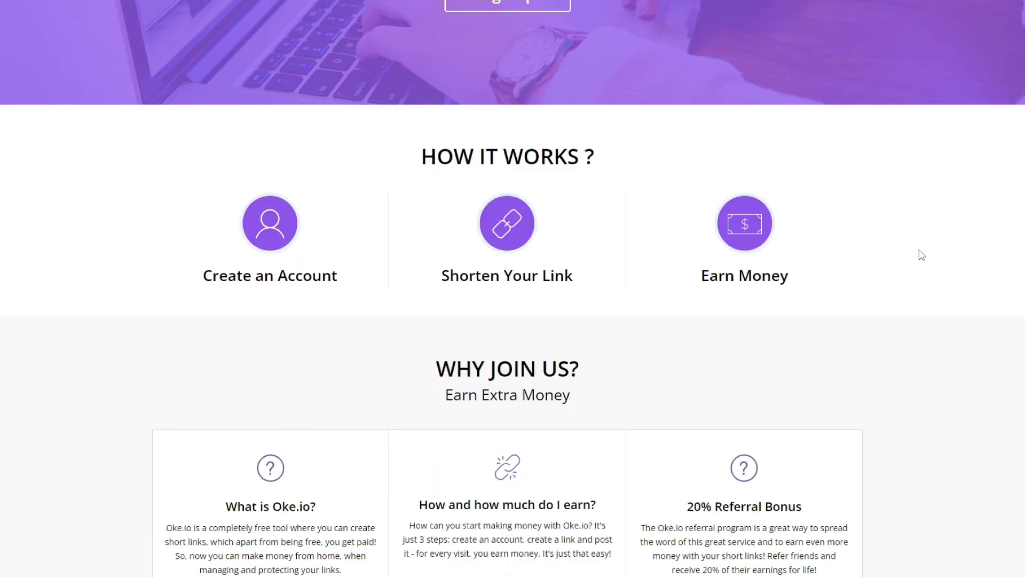
{"action": "scroll", "scroll_direction": "down", "scroll_amount": 3}
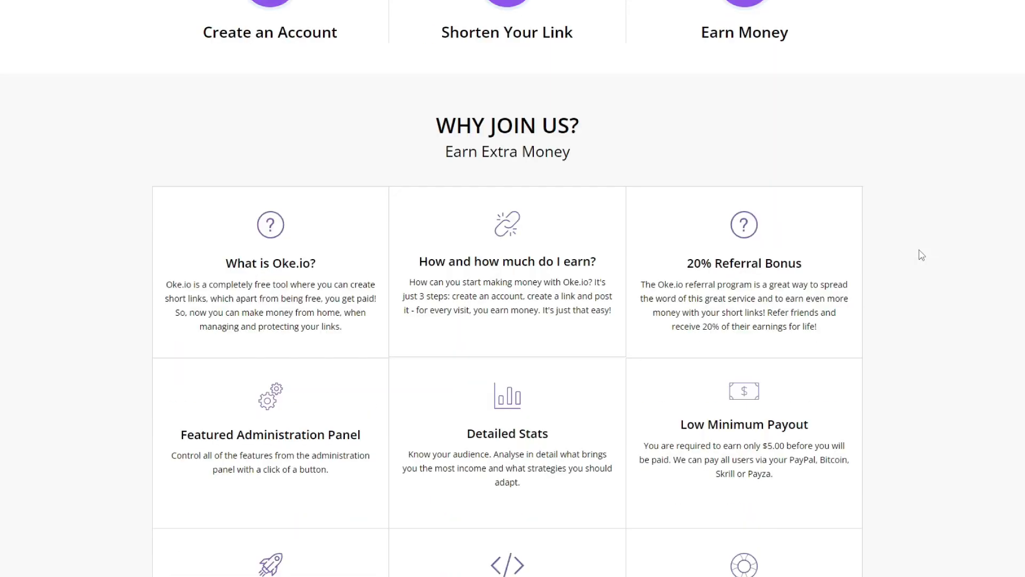
{"action": "scroll", "scroll_direction": "up", "scroll_amount": 3}
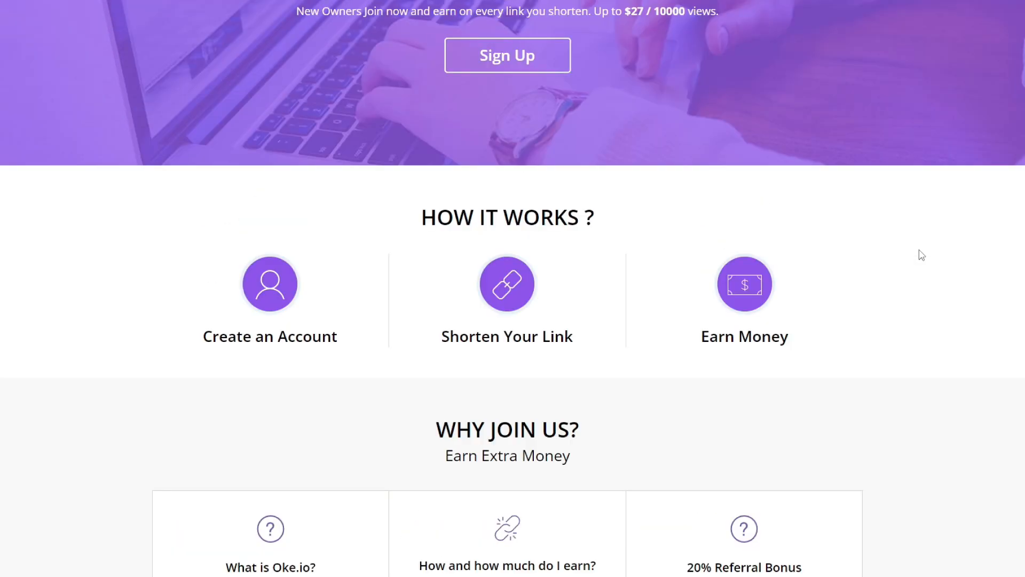
{"action": "double_click", "coordinate": [269, 337]}
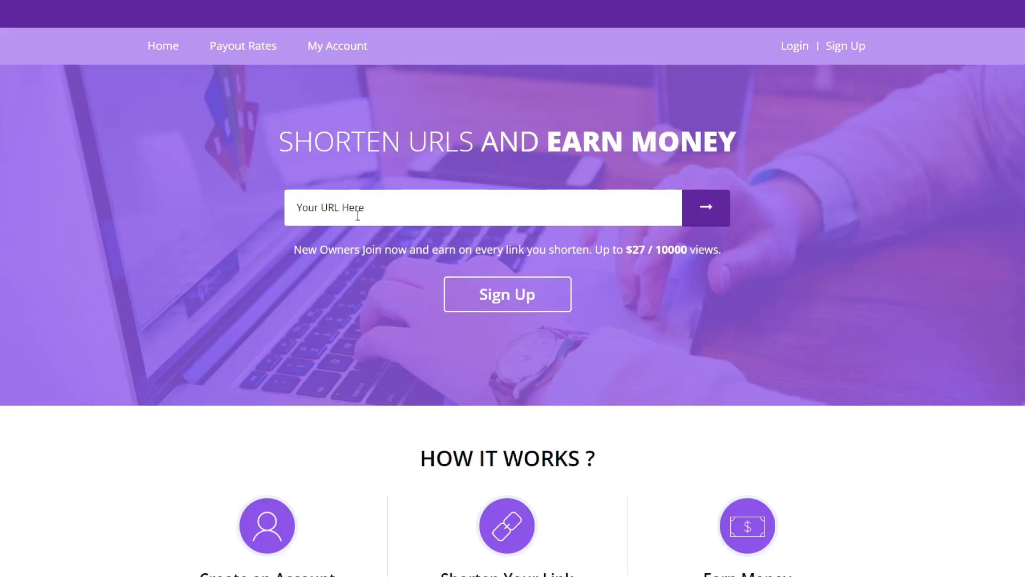
{"action": "mouse_move", "coordinate": [718, 223]}
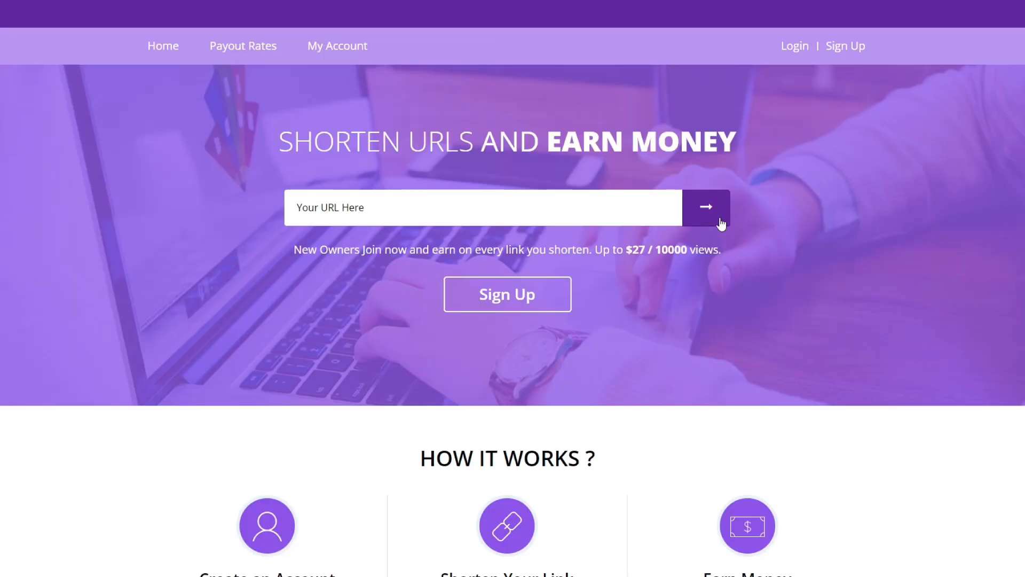
{"action": "mouse_move", "coordinate": [712, 216]}
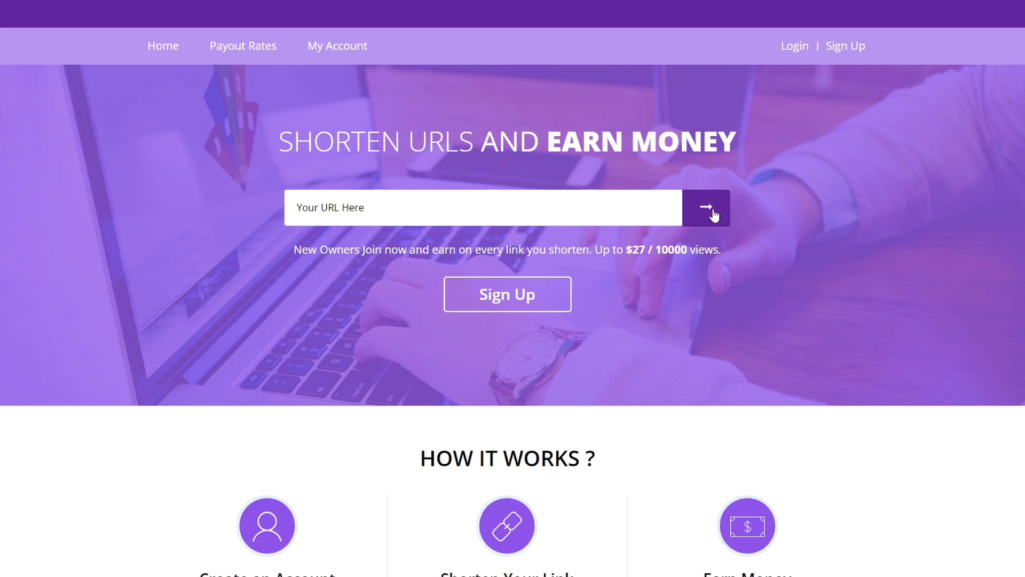
{"action": "mouse_move", "coordinate": [860, 295]}
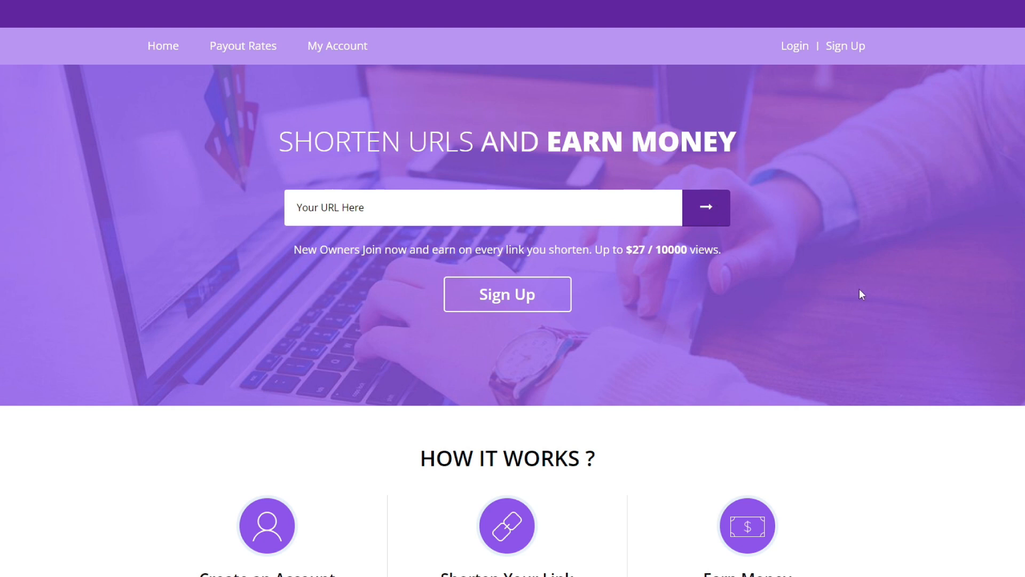
- Scroll down to the Why Join Us feature list with payout and referral details
{"action": "scroll", "scroll_direction": "down", "scroll_amount": 3}
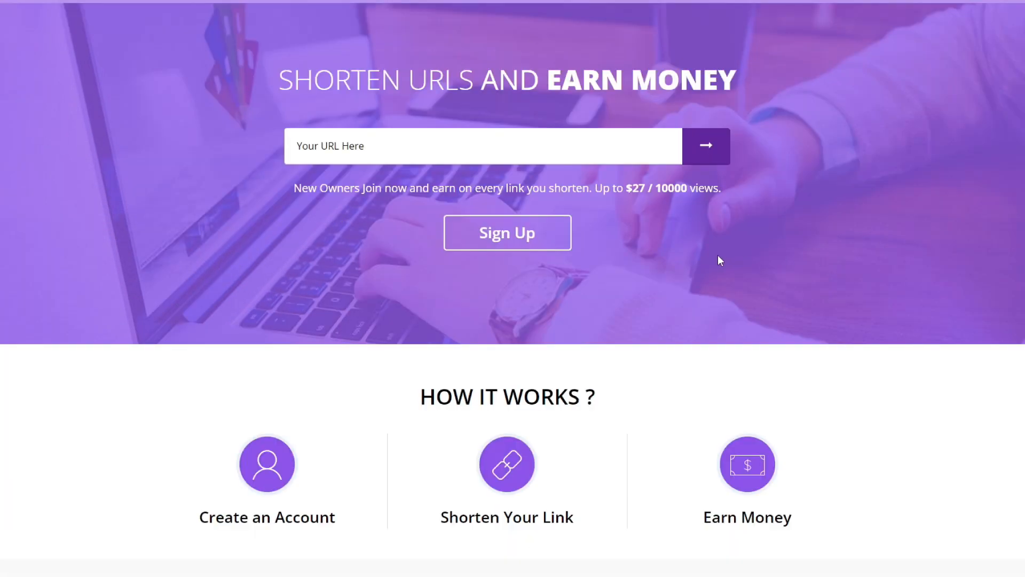
{"action": "scroll", "scroll_direction": "down", "scroll_amount": 3}
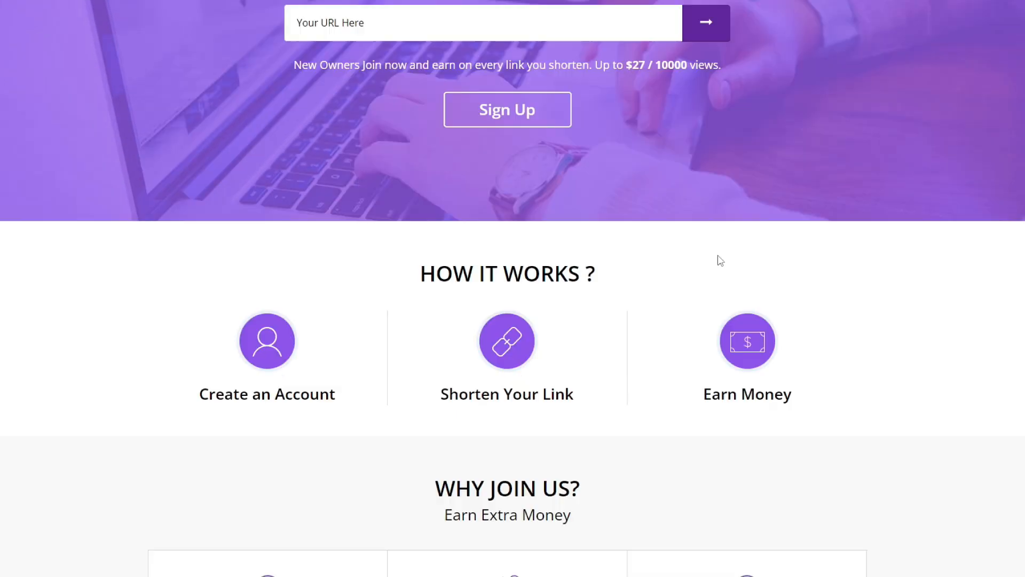
{"action": "scroll", "scroll_direction": "down", "scroll_amount": 3}
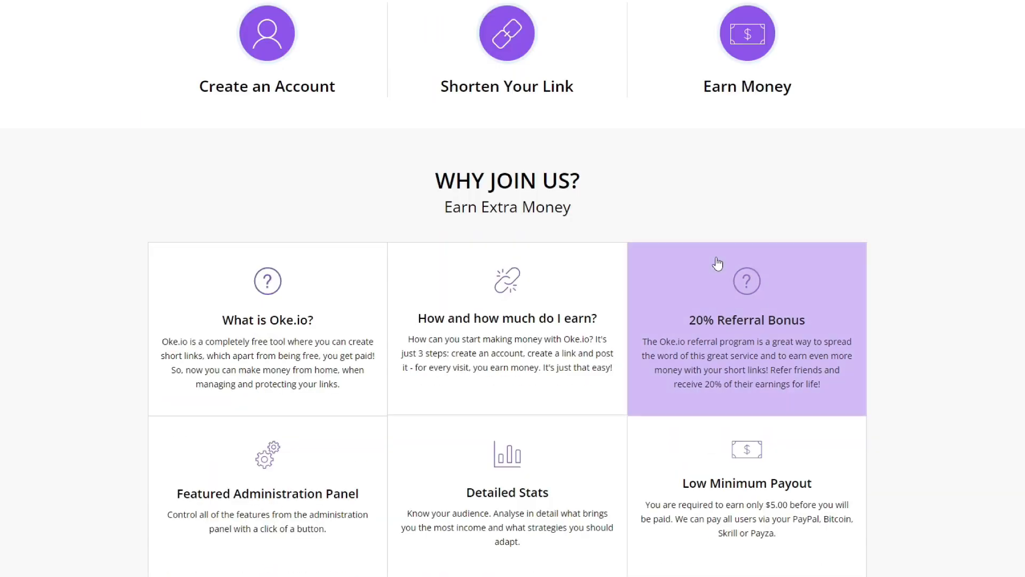
{"action": "scroll", "scroll_direction": "down", "scroll_amount": 3}
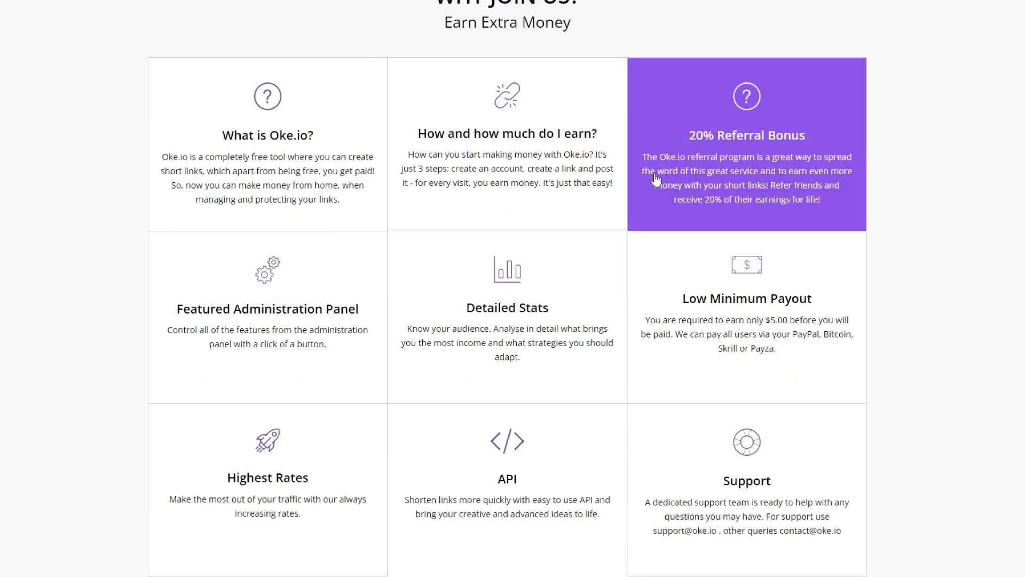
{"action": "mouse_move", "coordinate": [818, 327]}
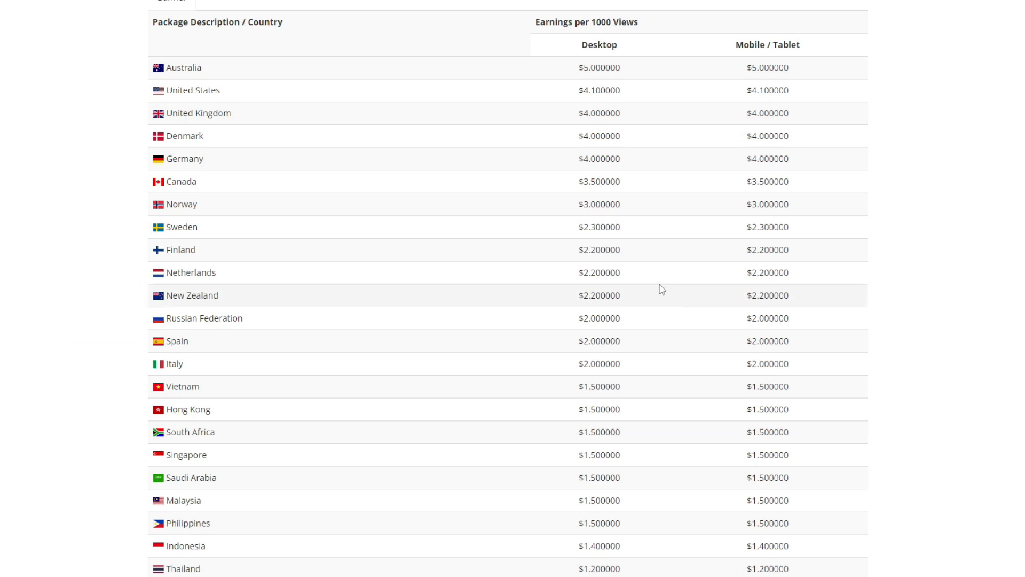
{"action": "mouse_move", "coordinate": [591, 161]}
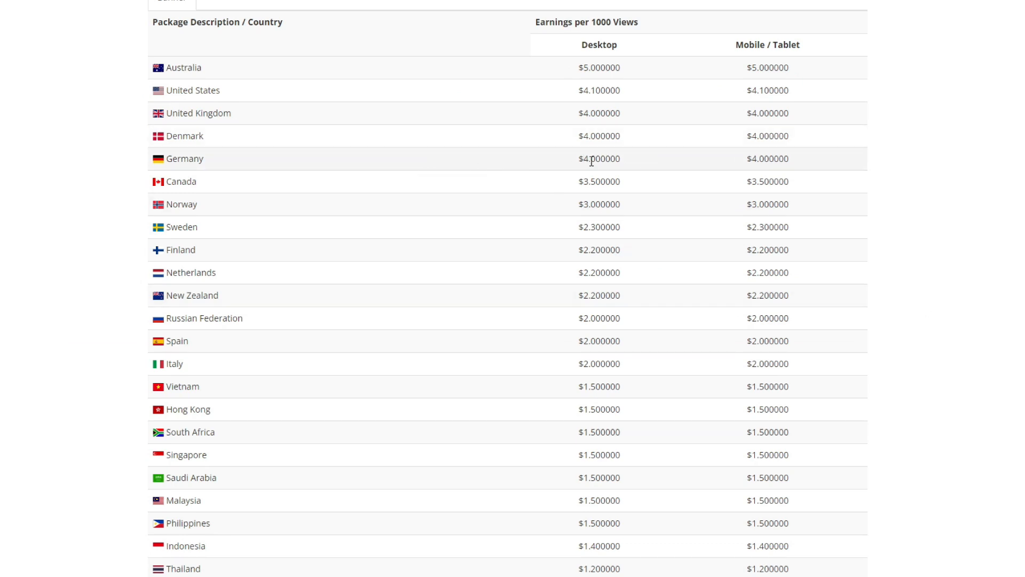
- View the Payout Rates table of per-country earnings per 1000 views
{"action": "double_click", "coordinate": [598, 158]}
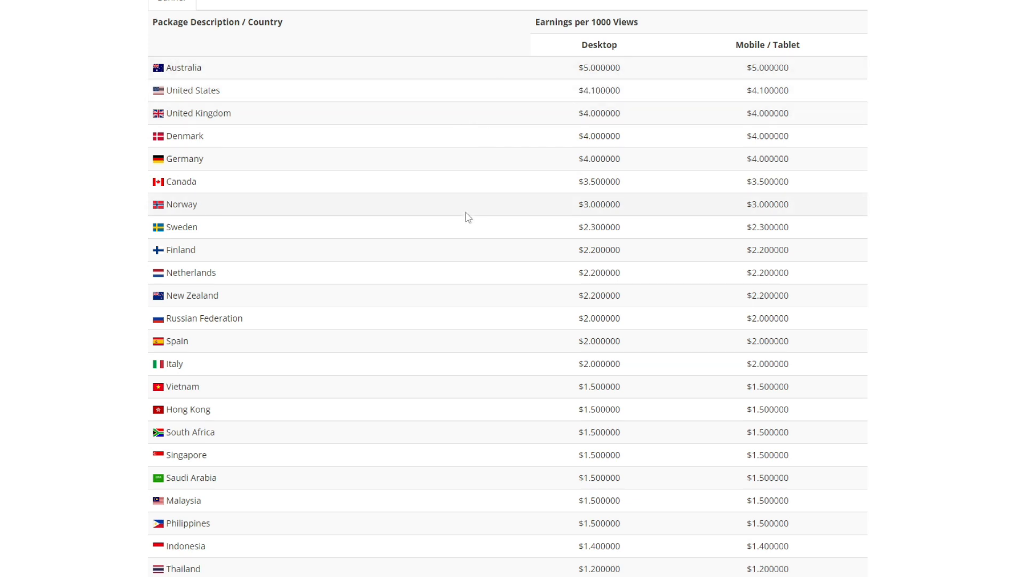
{"action": "scroll", "scroll_direction": "down", "scroll_amount": 3}
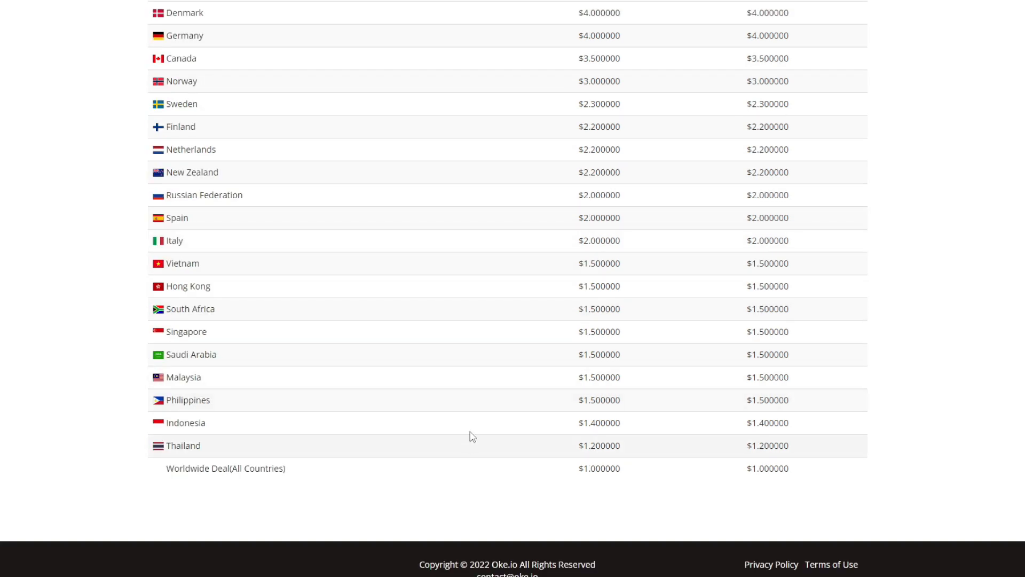
{"action": "scroll", "scroll_direction": "up", "scroll_amount": 3}
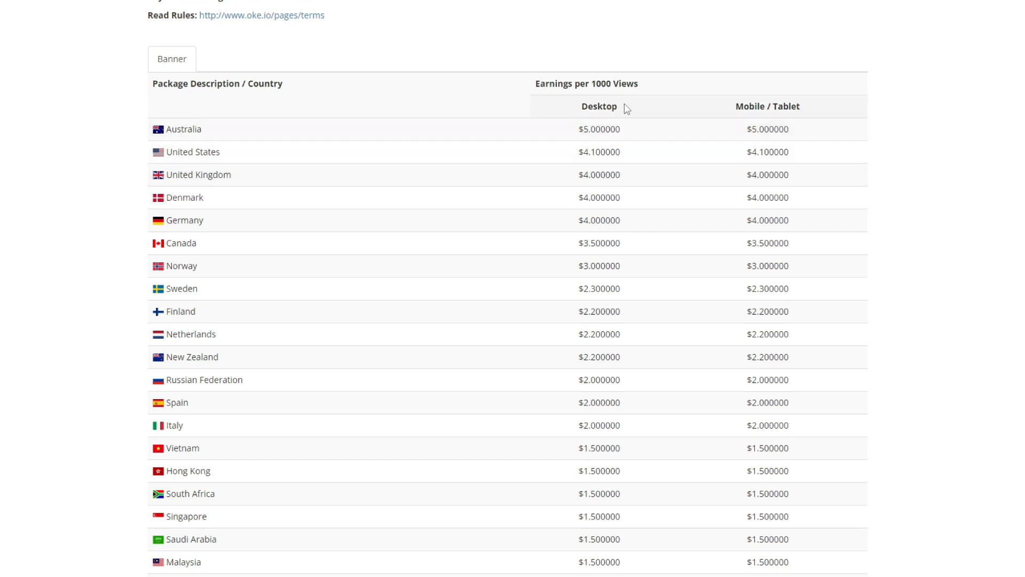
{"action": "mouse_move", "coordinate": [577, 145]}
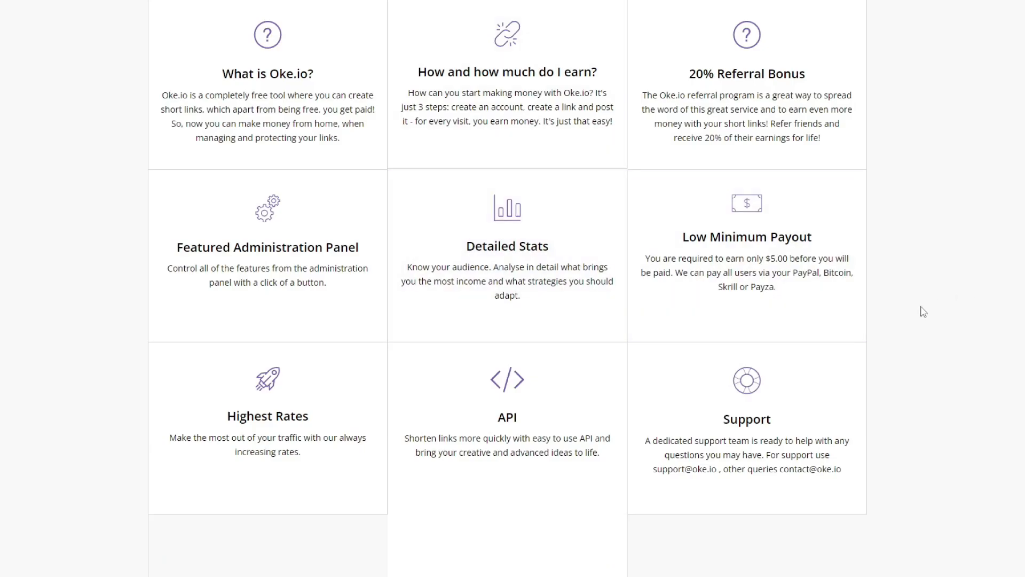
- Return to the homepage, view the Fast Growing stats and scroll back to Why Join Us
{"action": "scroll", "scroll_direction": "down", "scroll_amount": 3}
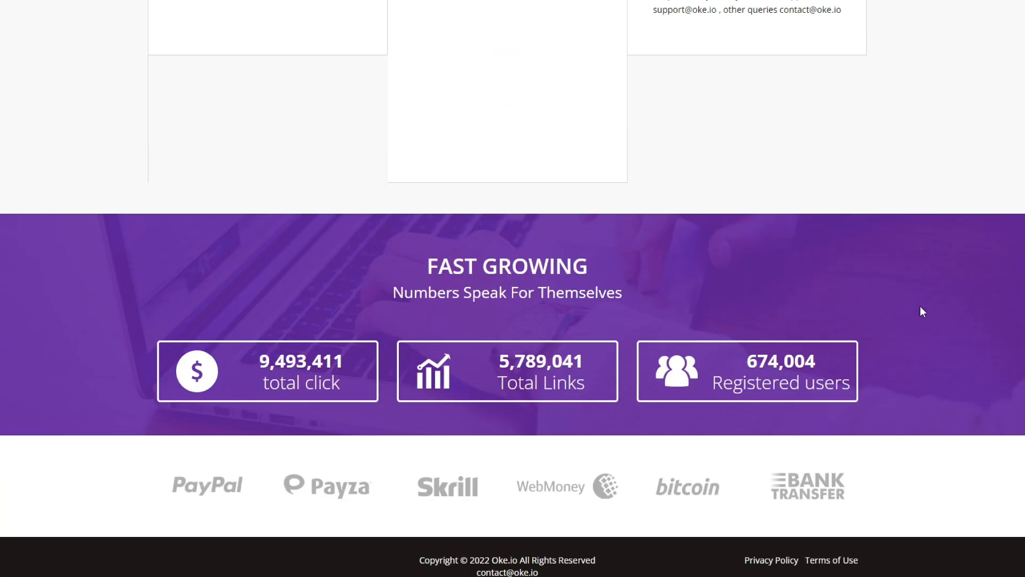
{"action": "double_click", "coordinate": [780, 382]}
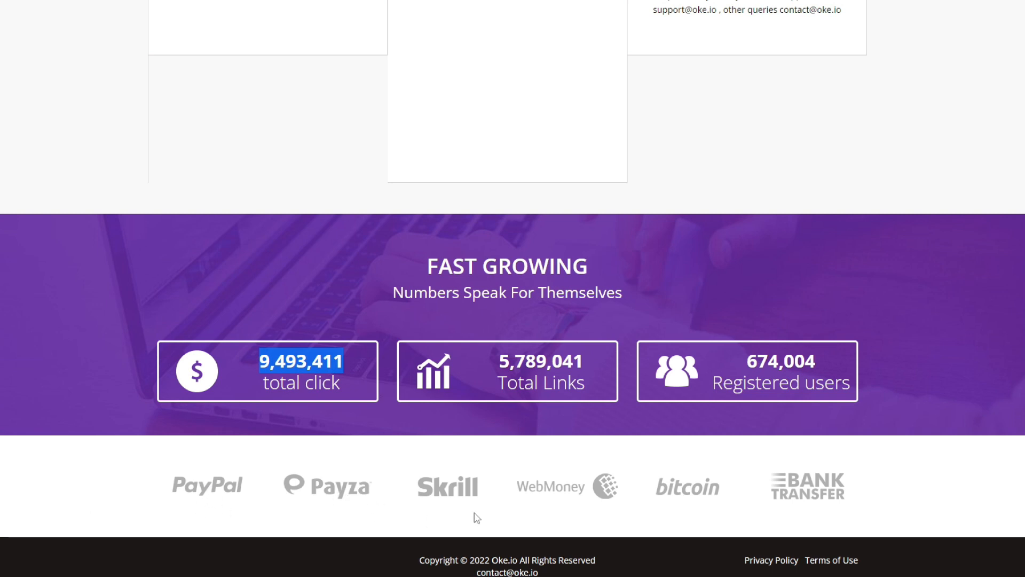
{"action": "mouse_move", "coordinate": [828, 494]}
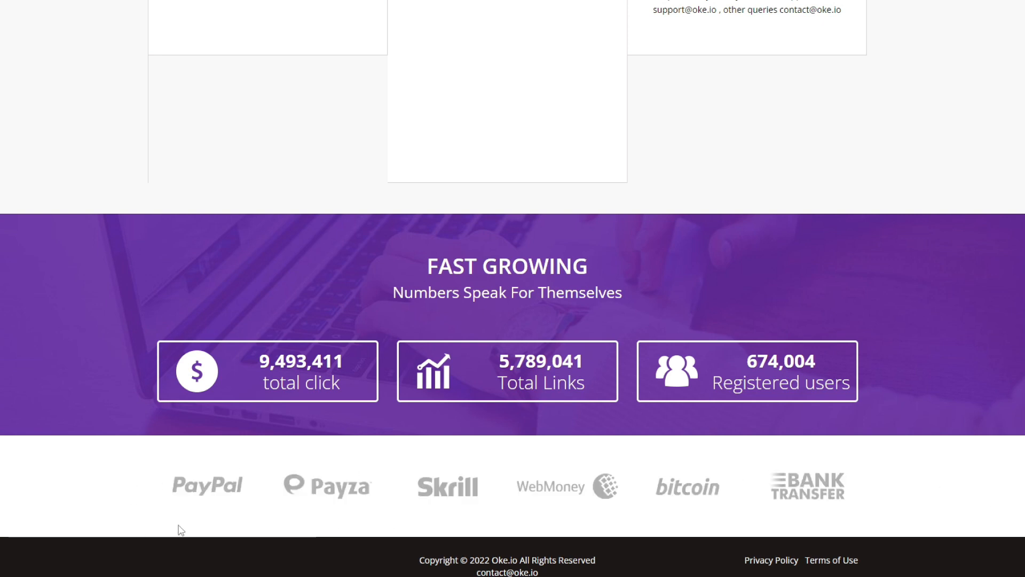
{"action": "scroll", "scroll_direction": "up", "scroll_amount": 3}
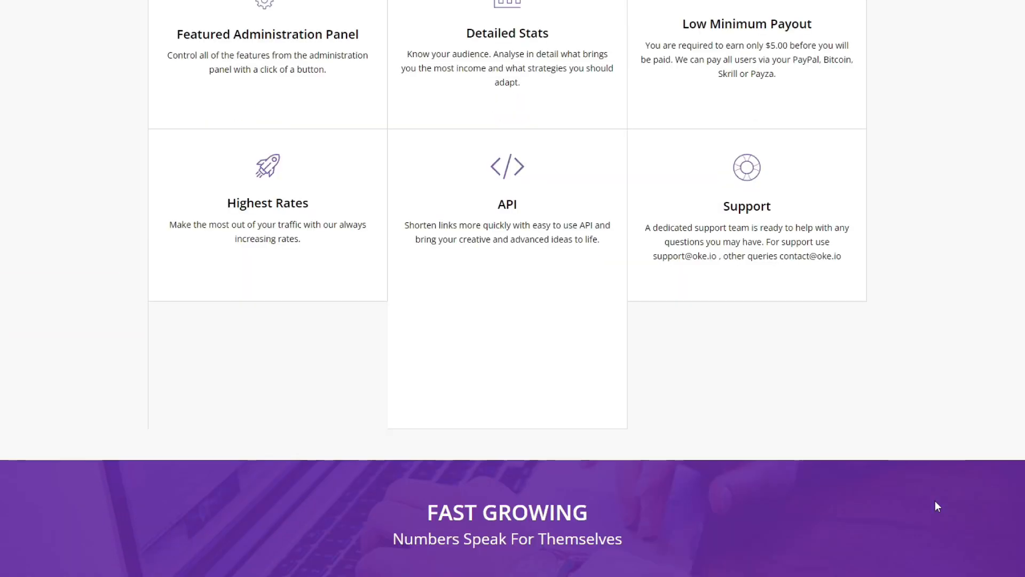
{"action": "scroll", "scroll_direction": "up", "scroll_amount": 3}
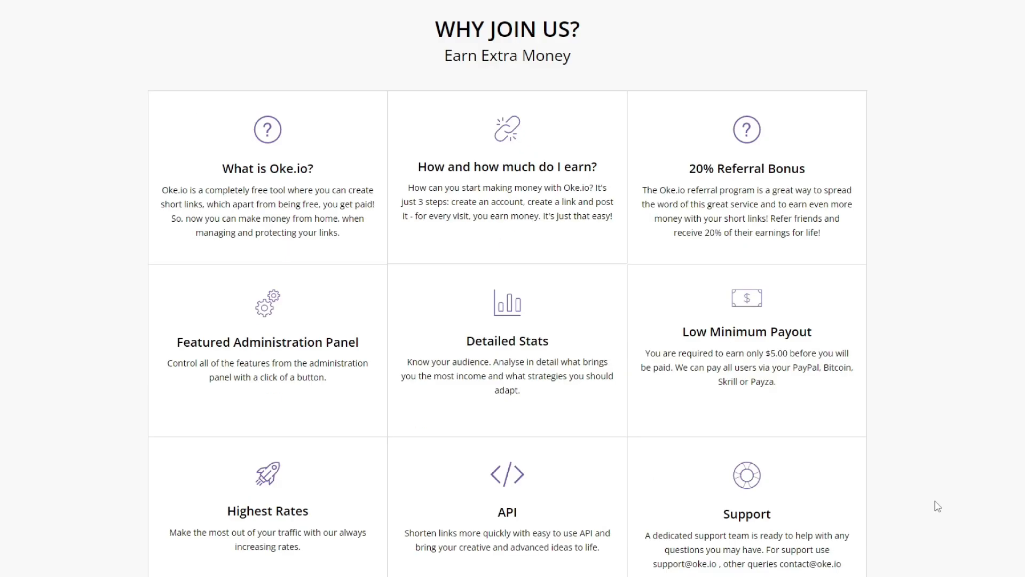
{"action": "scroll", "scroll_direction": "up", "scroll_amount": 3}
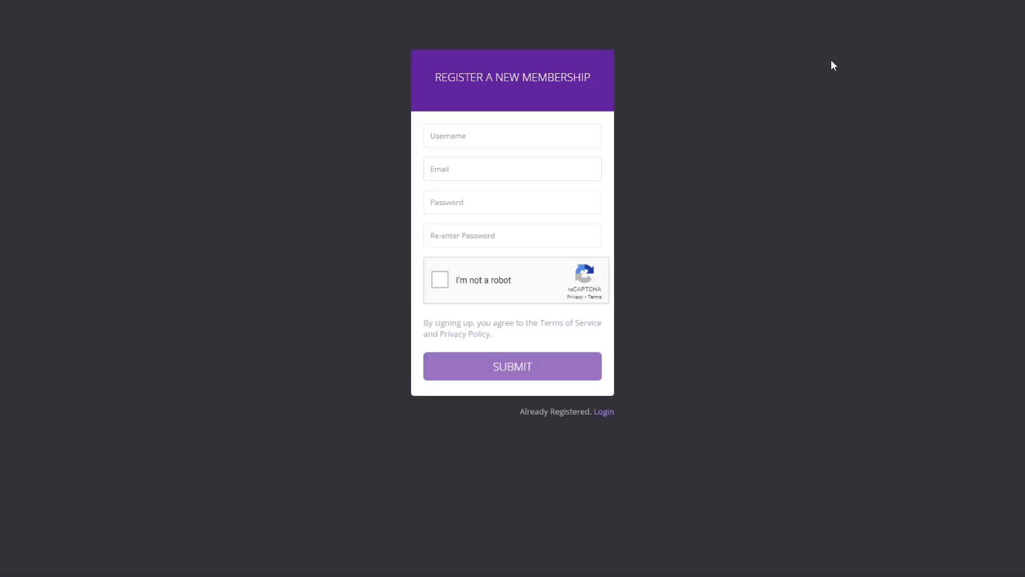
- Bring up the Sign Up registration form and tick the I'm not a robot reCAPTCHA
{"action": "left_click", "coordinate": [511, 366]}
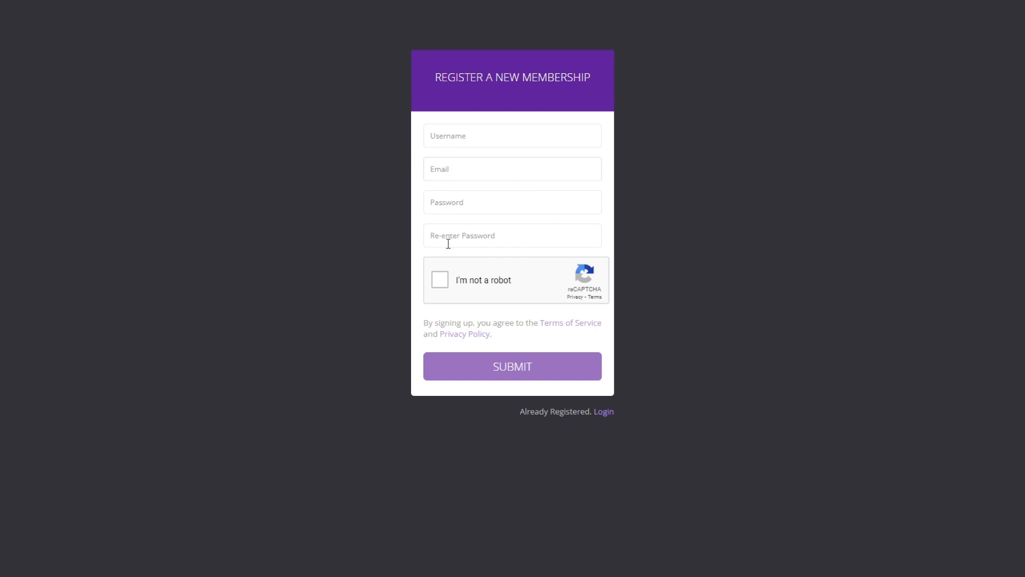
{"action": "left_click", "coordinate": [440, 280]}
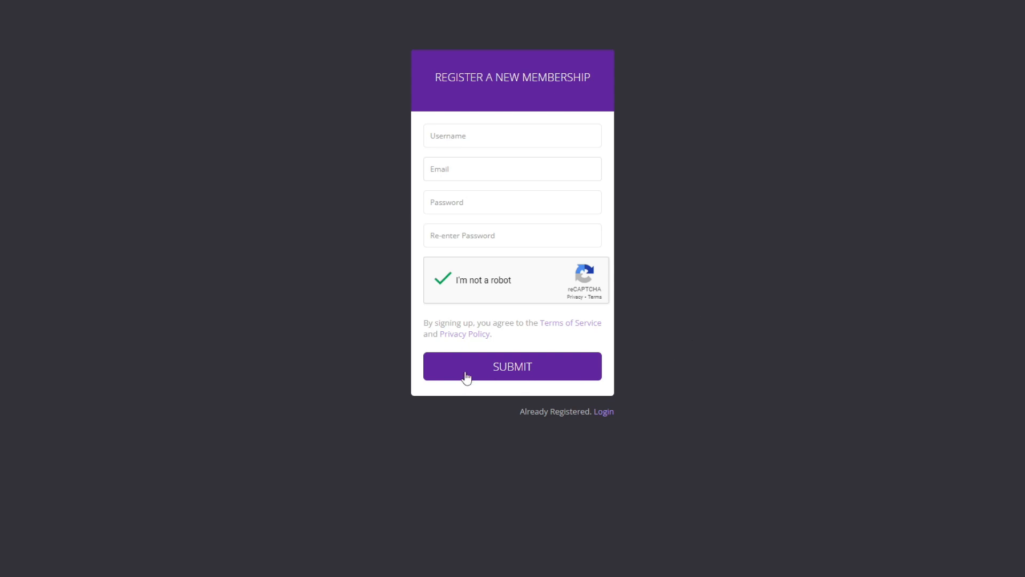
{"action": "mouse_move", "coordinate": [546, 349]}
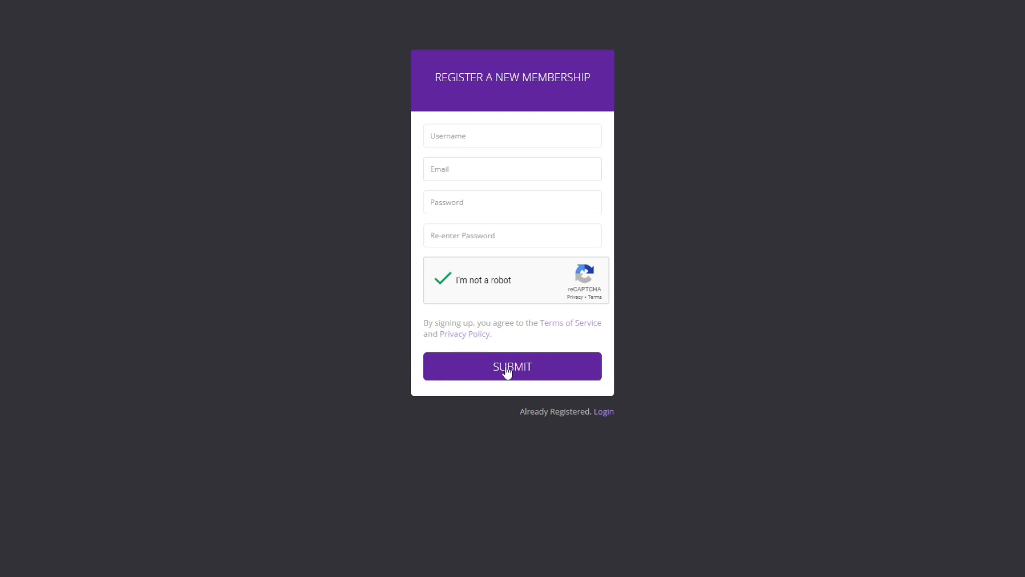
- Submit the registration and scroll the dashboard showing zero views and earnings
{"action": "left_click", "coordinate": [511, 365]}
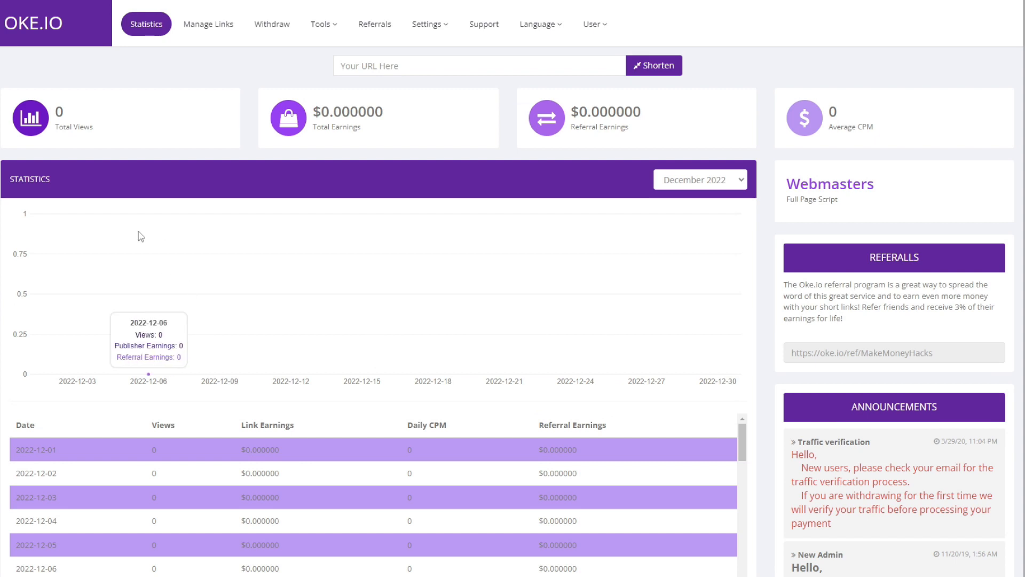
{"action": "mouse_move", "coordinate": [322, 120]}
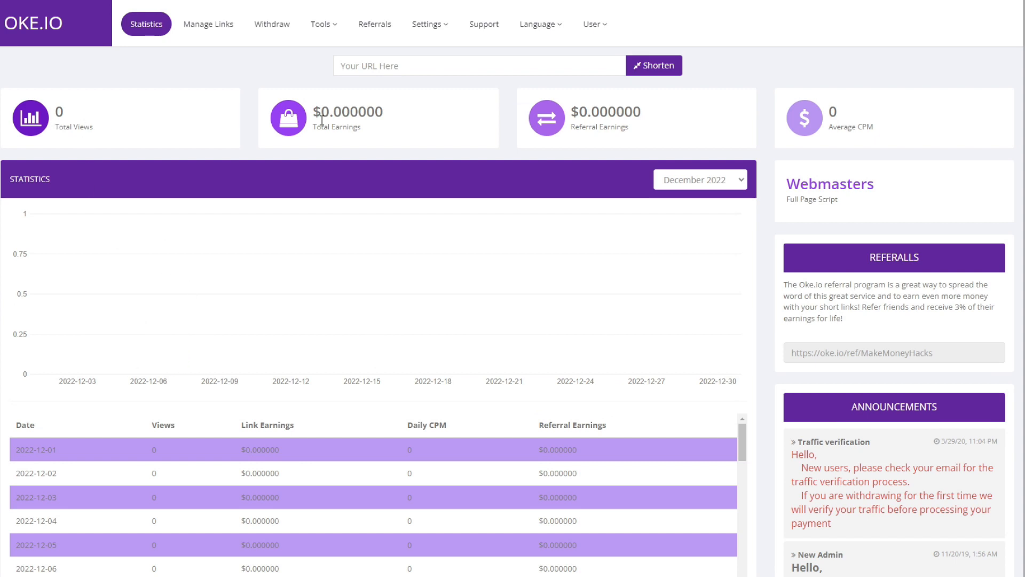
{"action": "mouse_move", "coordinate": [211, 134]}
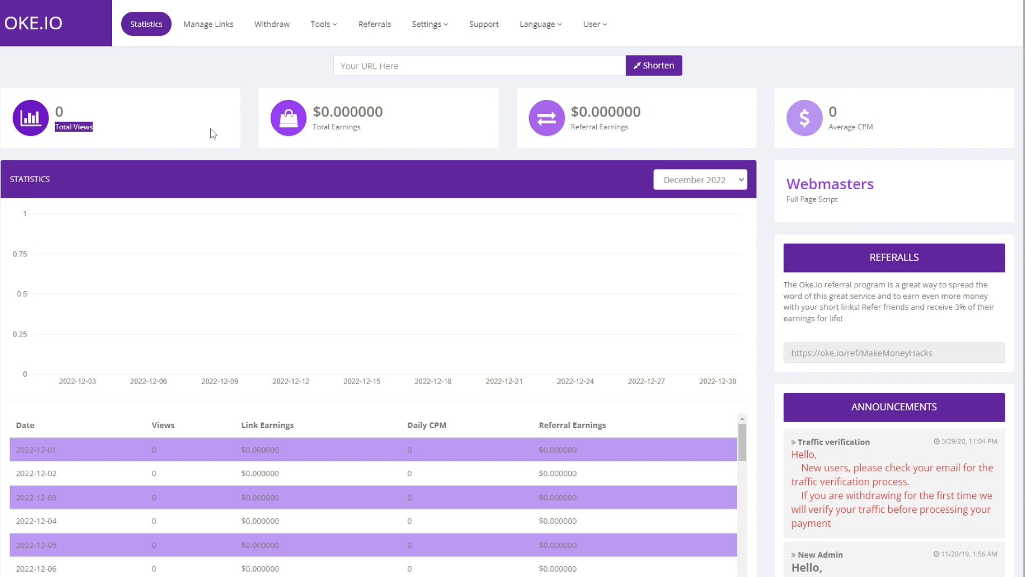
{"action": "scroll", "scroll_direction": "down", "scroll_amount": 3}
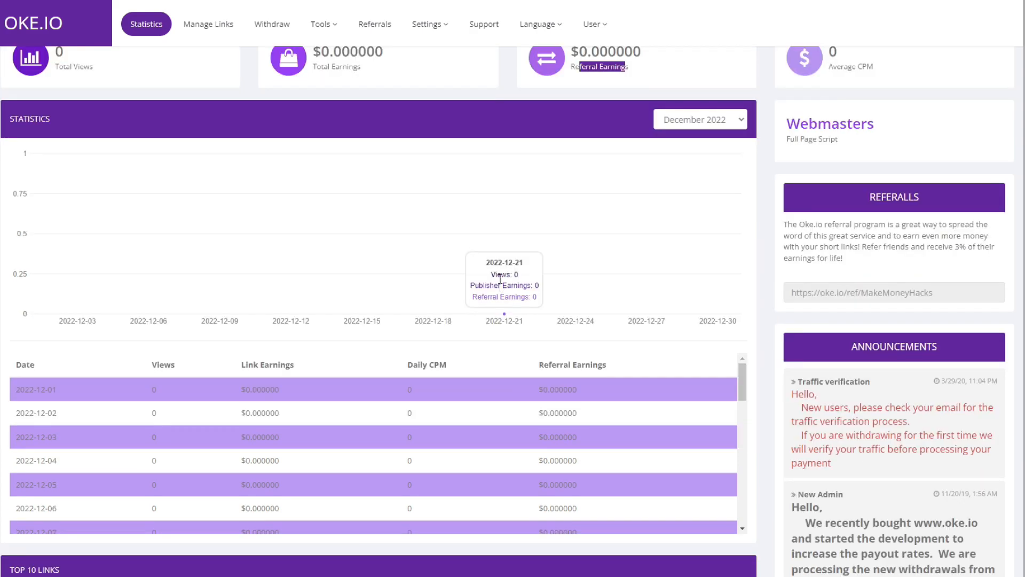
{"action": "scroll", "scroll_direction": "down", "scroll_amount": 3}
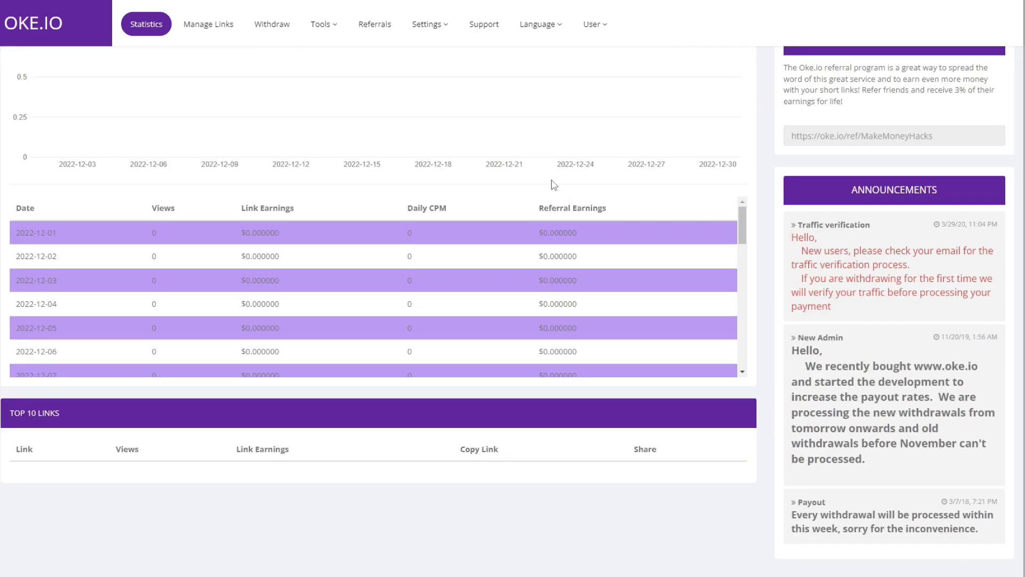
{"action": "scroll", "scroll_direction": "up", "scroll_amount": 3}
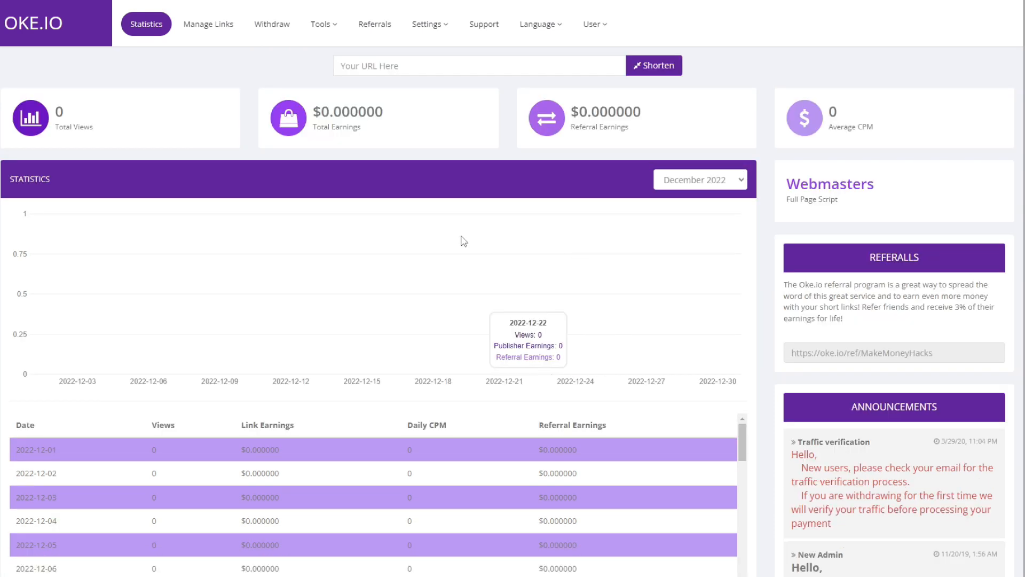
{"action": "mouse_move", "coordinate": [642, 108]}
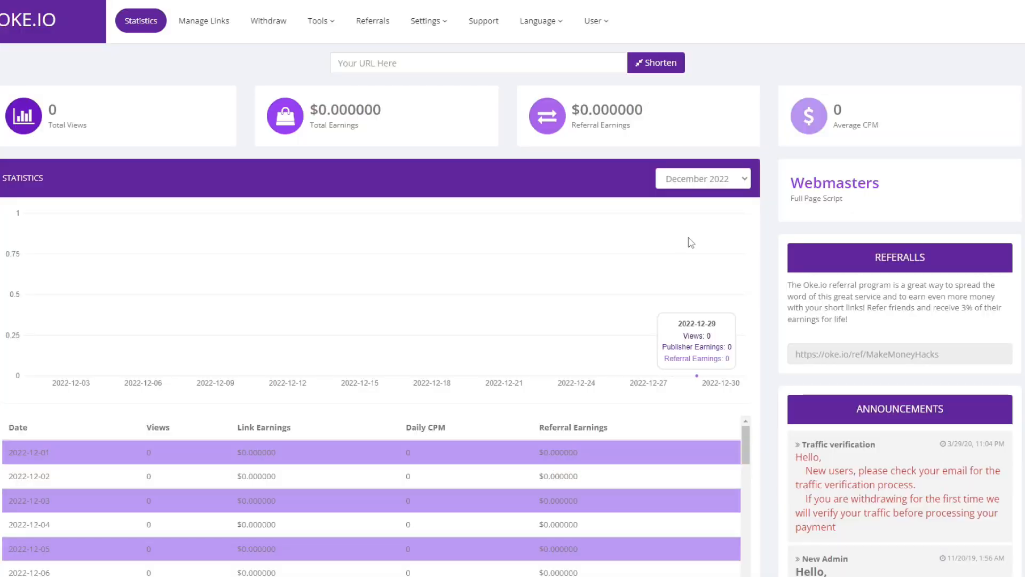
{"action": "mouse_move", "coordinate": [747, 71]}
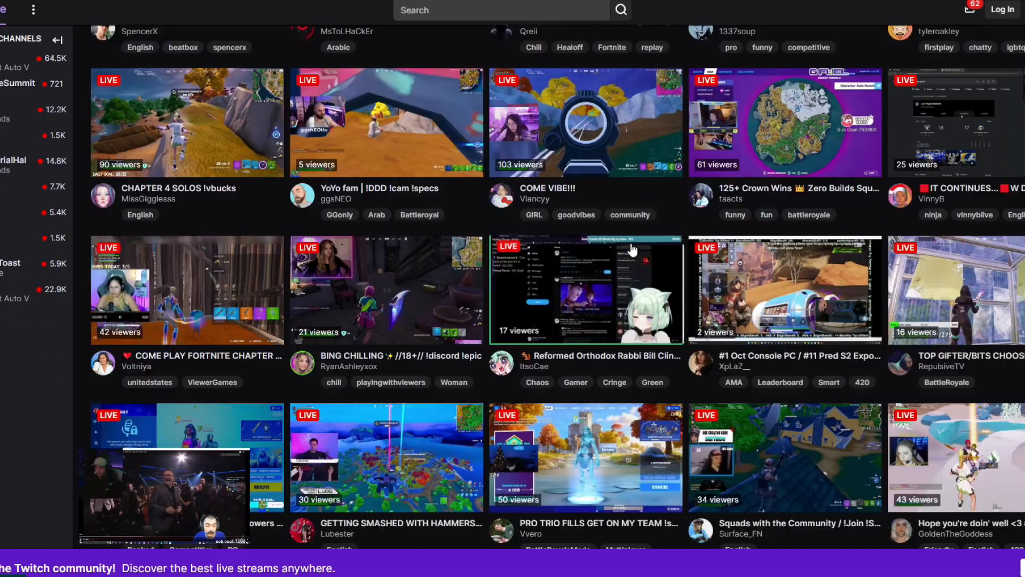
- Browse Fortnite channels, then copy the watched stream's share link to the clipboard
{"action": "scroll", "scroll_direction": "down", "scroll_amount": 3}
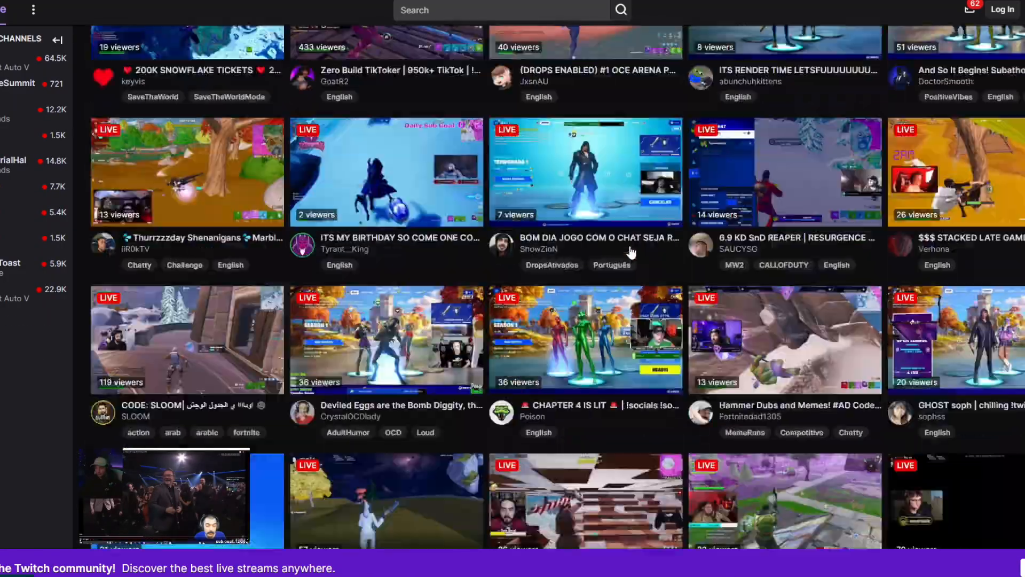
{"action": "scroll", "scroll_direction": "down", "scroll_amount": 3}
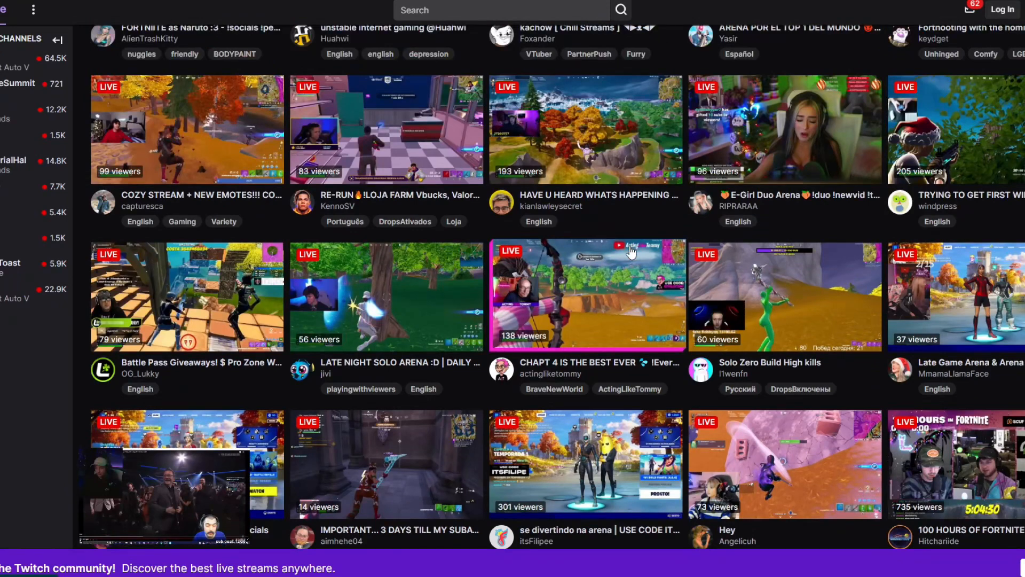
{"action": "scroll", "scroll_direction": "up", "scroll_amount": 3}
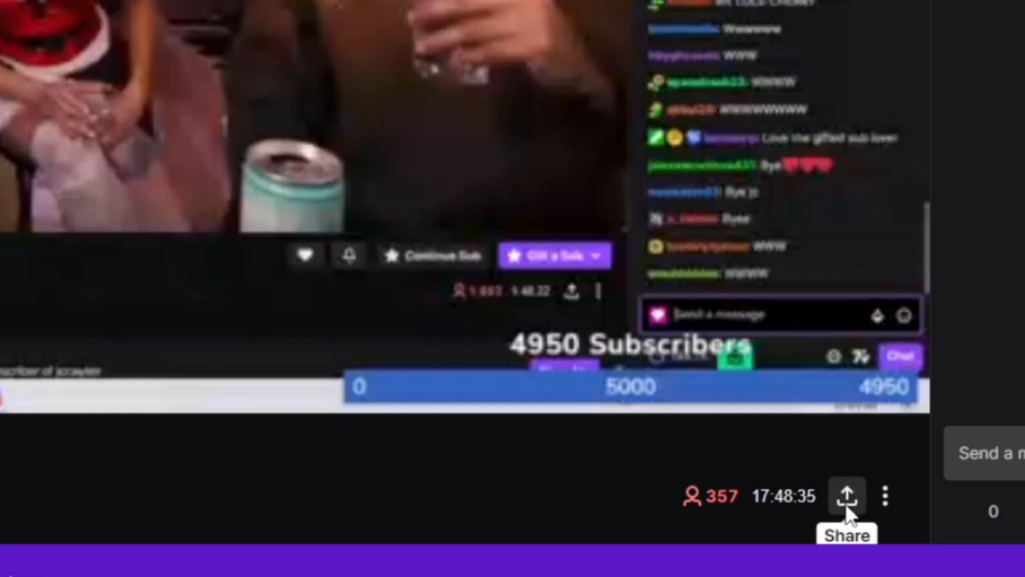
{"action": "left_click", "coordinate": [846, 496]}
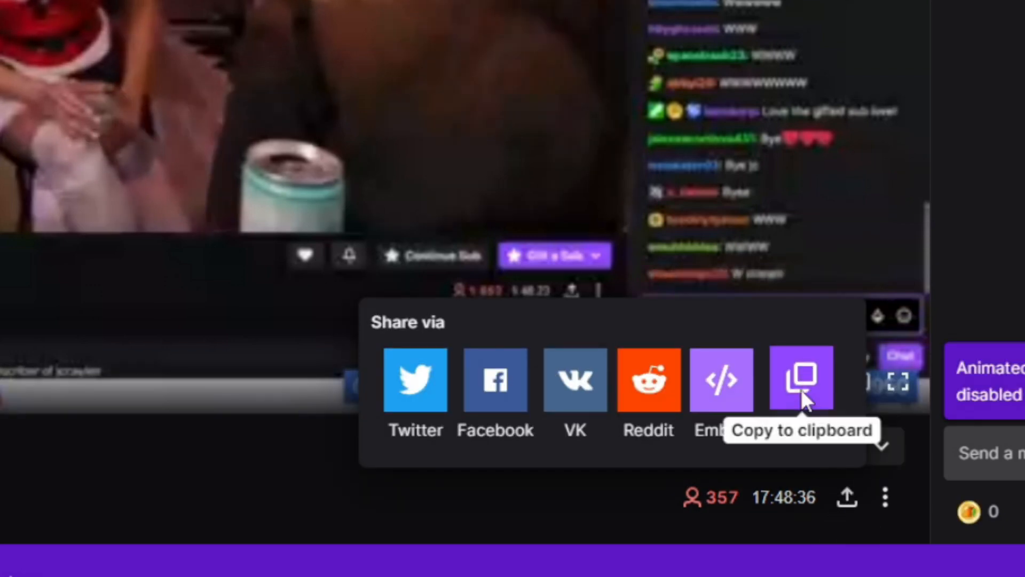
{"action": "left_click", "coordinate": [799, 380]}
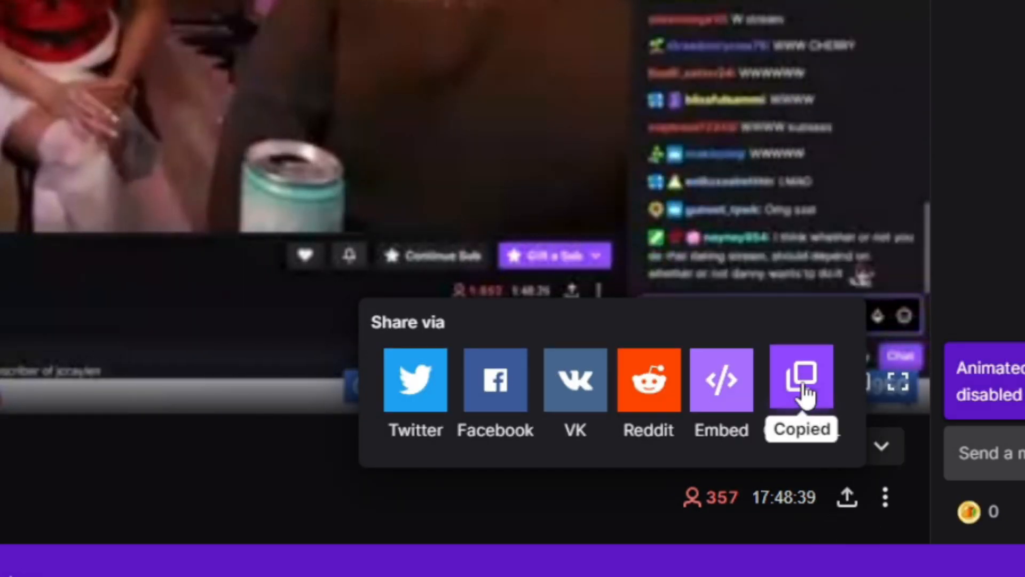
{"action": "mouse_move", "coordinate": [721, 367]}
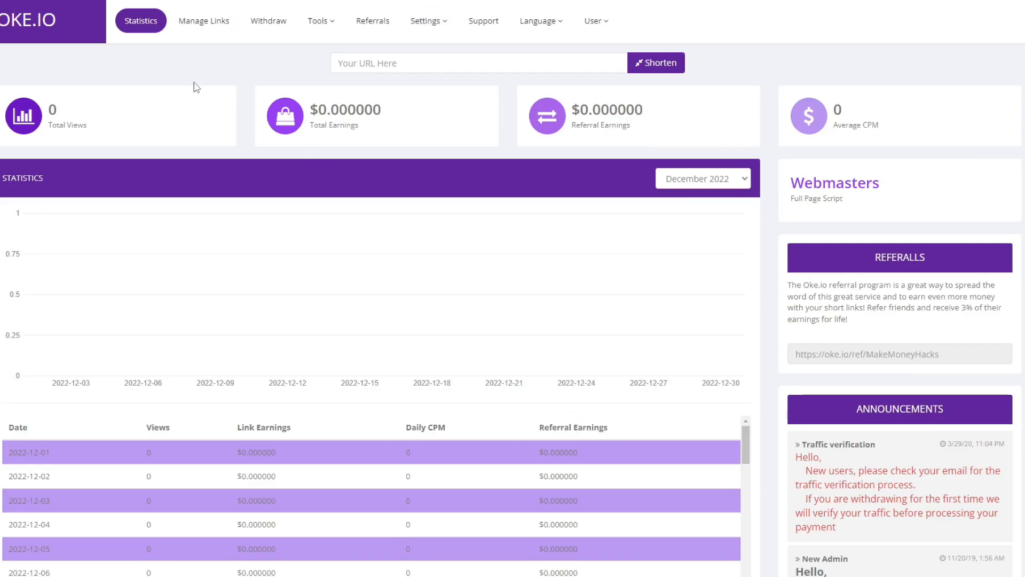
{"action": "left_click", "coordinate": [479, 61]}
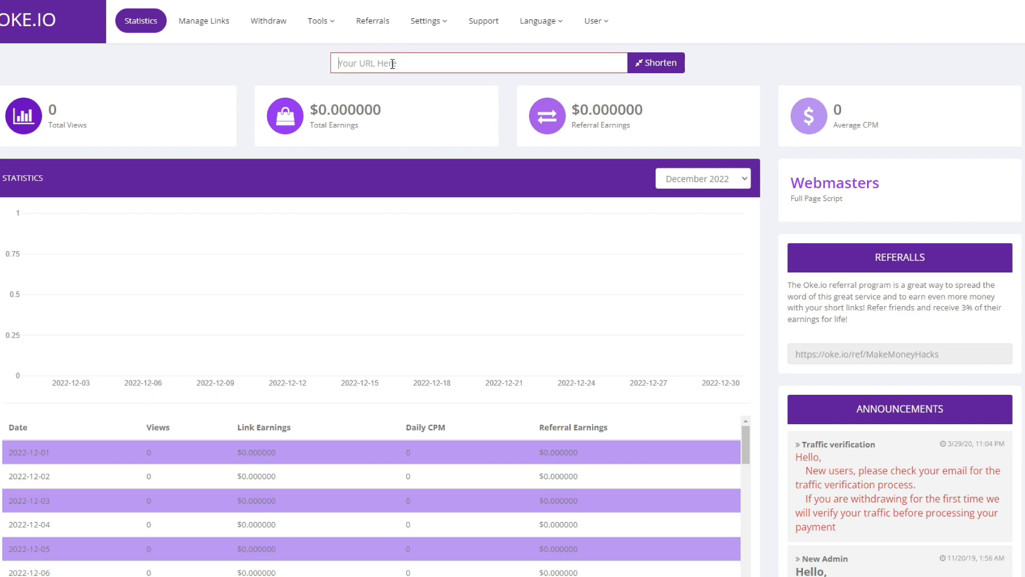
{"action": "type", "text": "https://www.twitch.tv/capturesca"}
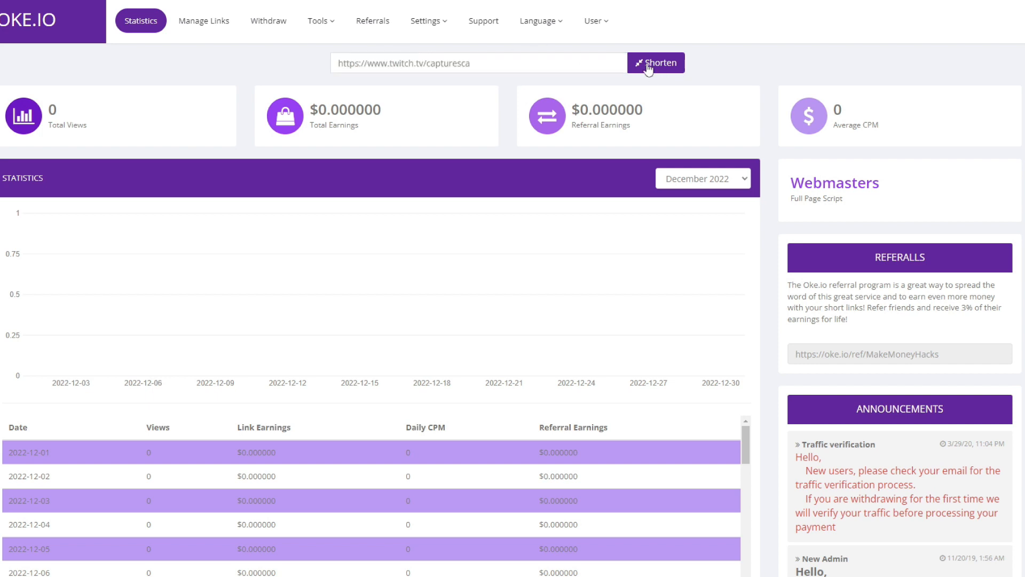
{"action": "left_click", "coordinate": [655, 62]}
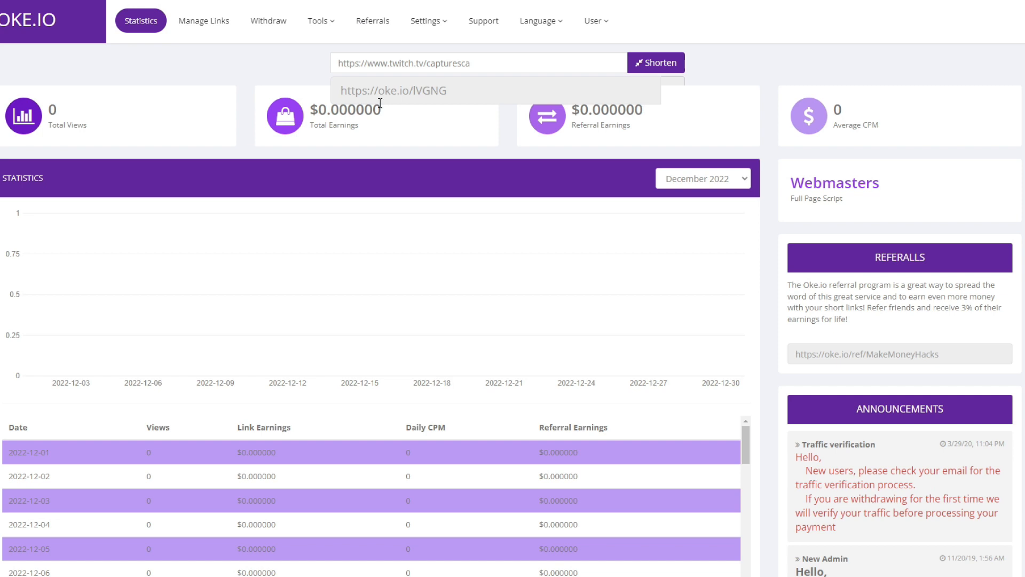
{"action": "mouse_move", "coordinate": [373, 95]}
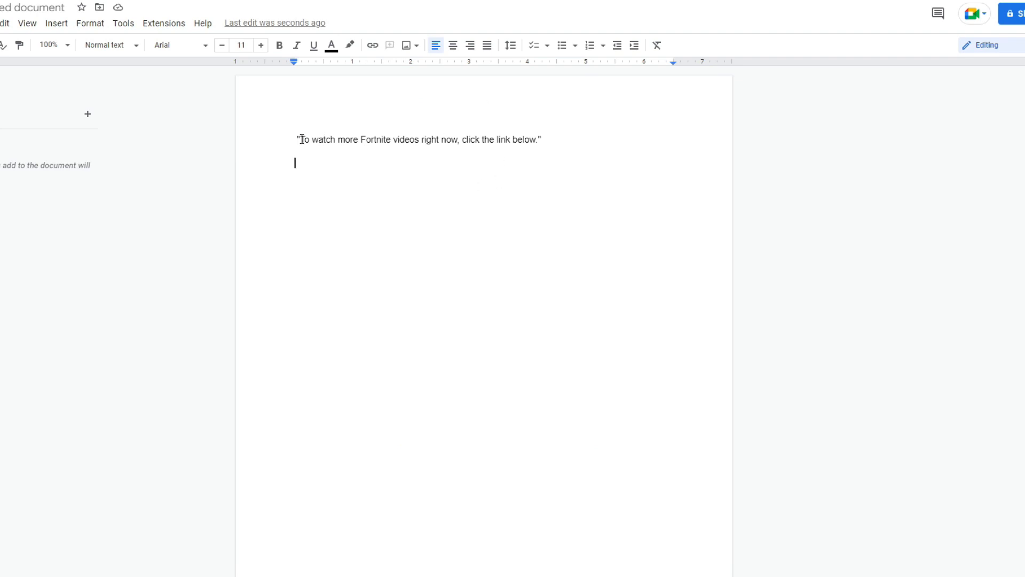
{"action": "mouse_move", "coordinate": [562, 151]}
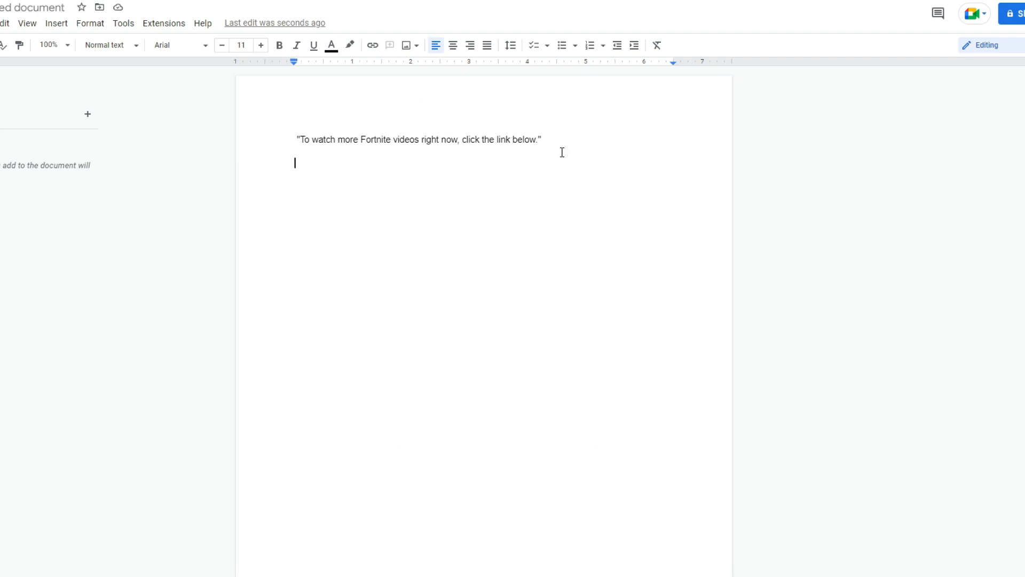
{"action": "mouse_move", "coordinate": [555, 139]}
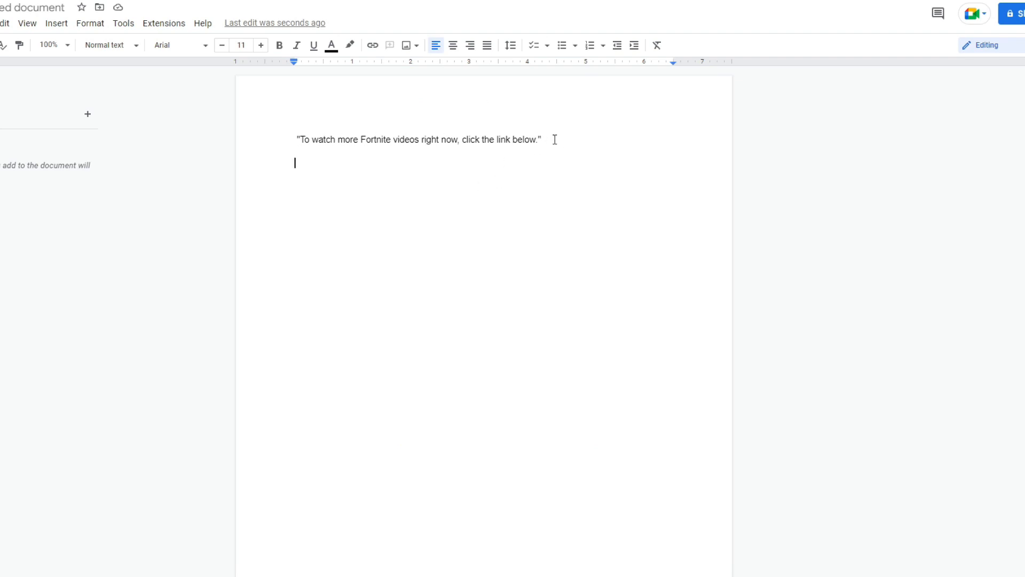
{"action": "triple_click", "coordinate": [419, 140]}
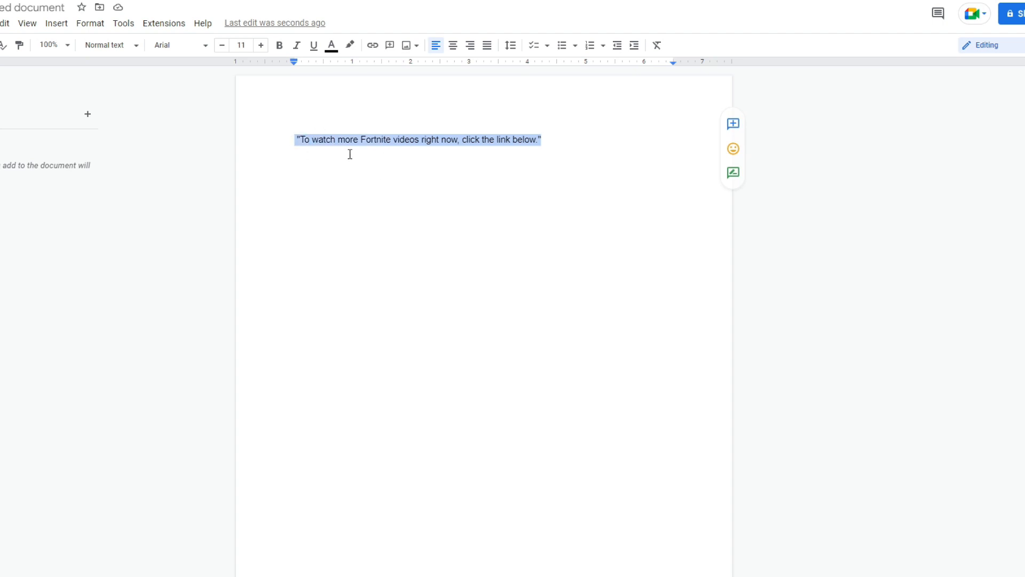
{"action": "mouse_move", "coordinate": [555, 143]}
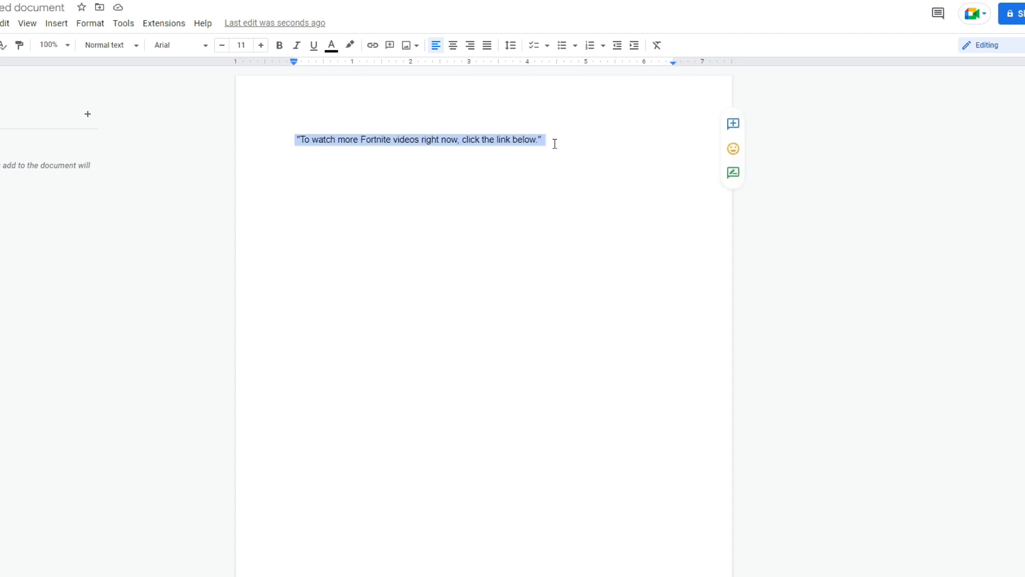
{"action": "left_click", "coordinate": [582, 145]}
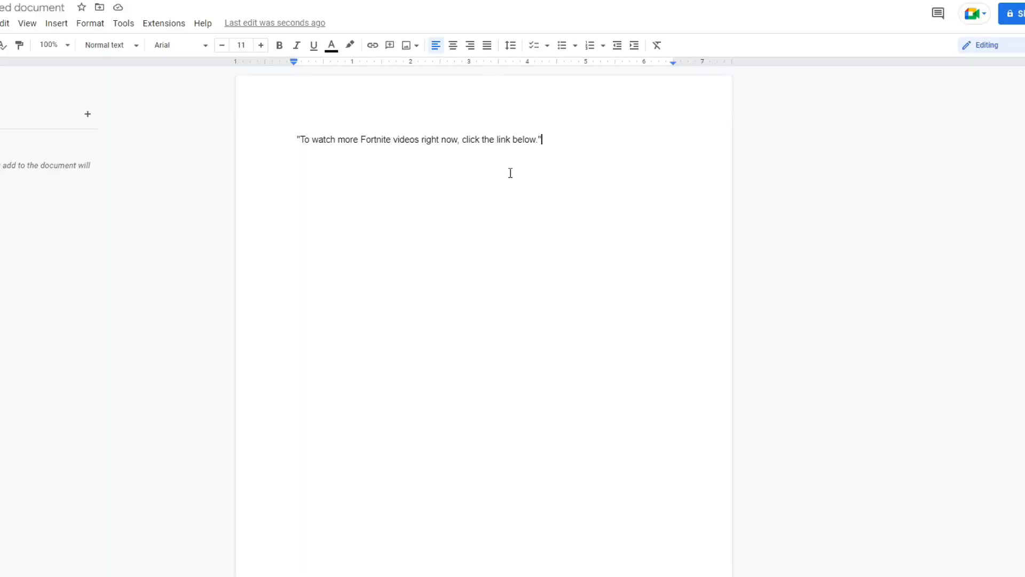
{"action": "key", "text": "enter"}
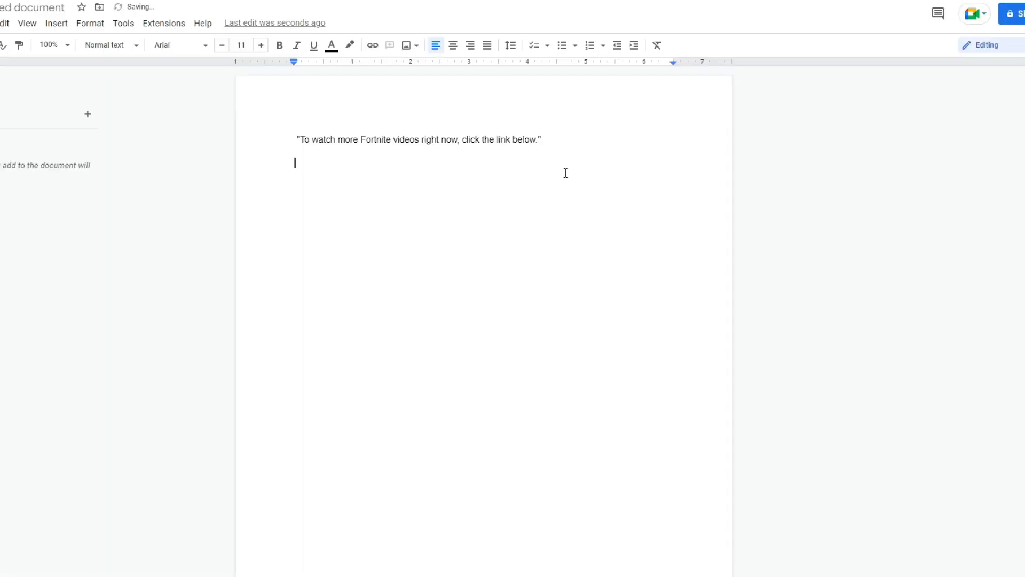
{"action": "type", "text": "https://oke.io/IVGNG"}
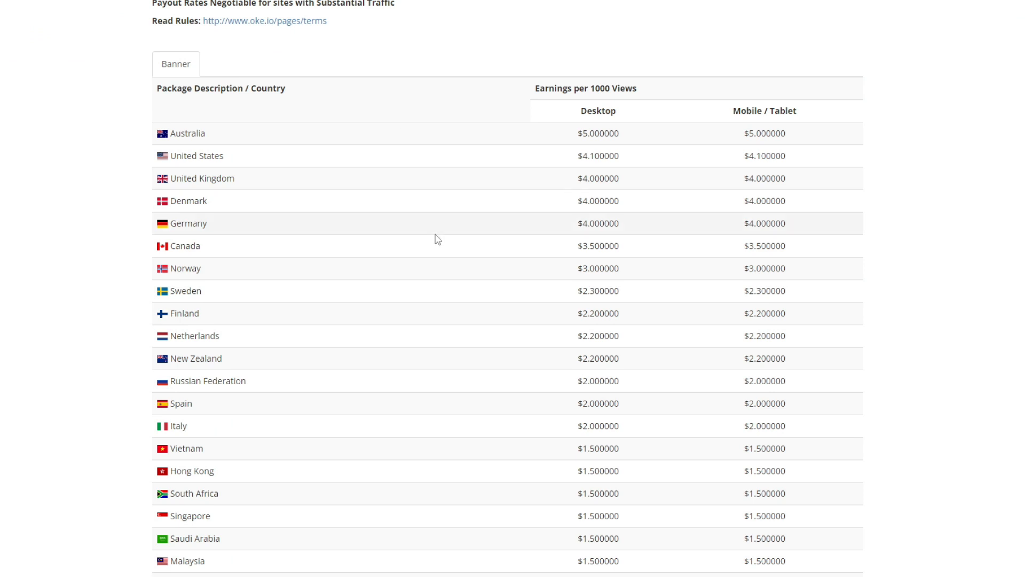
- Show Oke.io's payout rates table per 1000 views by country
{"action": "double_click", "coordinate": [597, 223]}
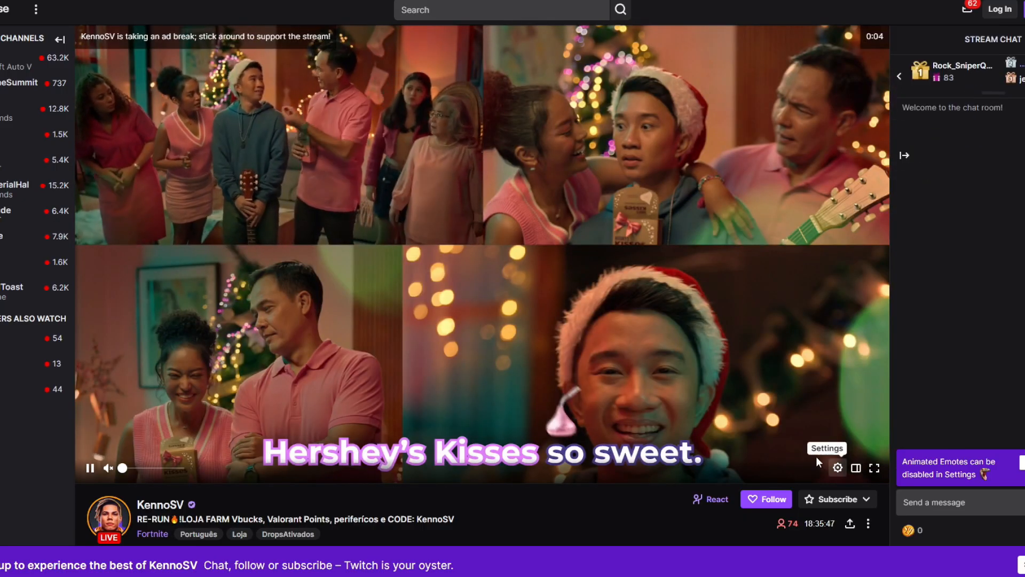
- Copy the second Fortnite stream's Twitch channel URL
{"action": "left_click", "coordinate": [849, 523]}
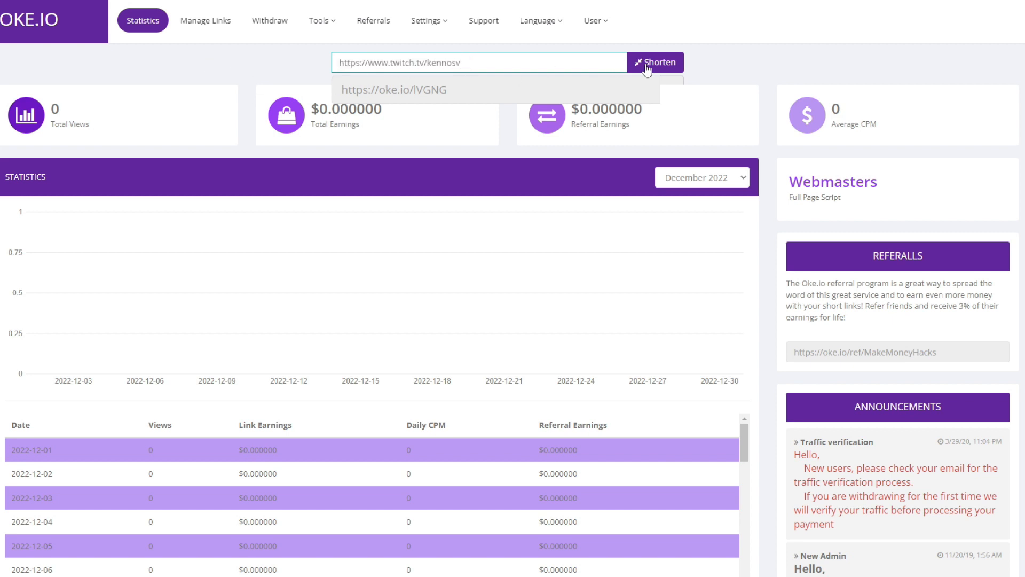
- Shorten the second Twitch URL on Oke.io and select the generated short link
{"action": "left_click", "coordinate": [654, 62]}
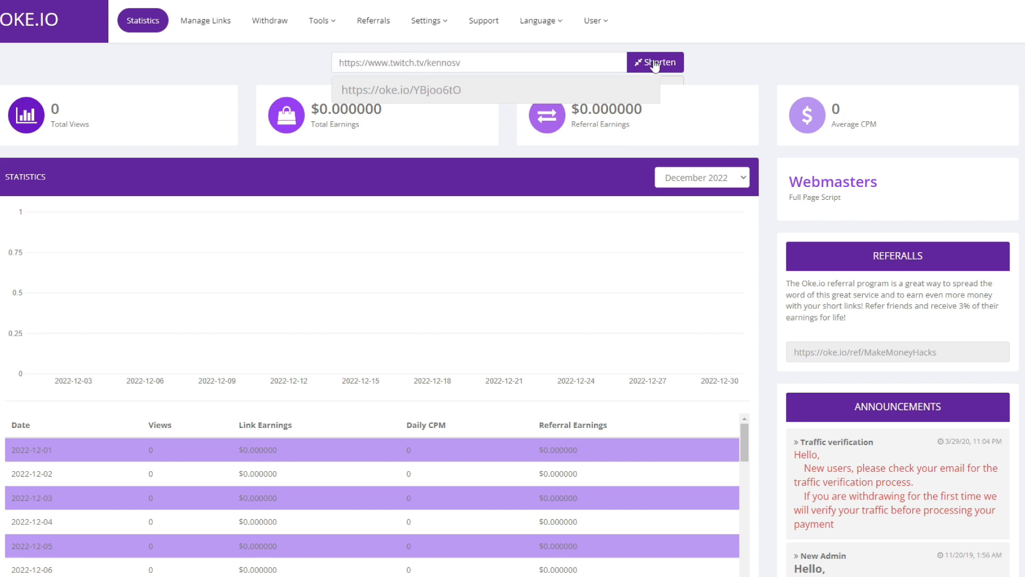
{"action": "mouse_move", "coordinate": [704, 51]}
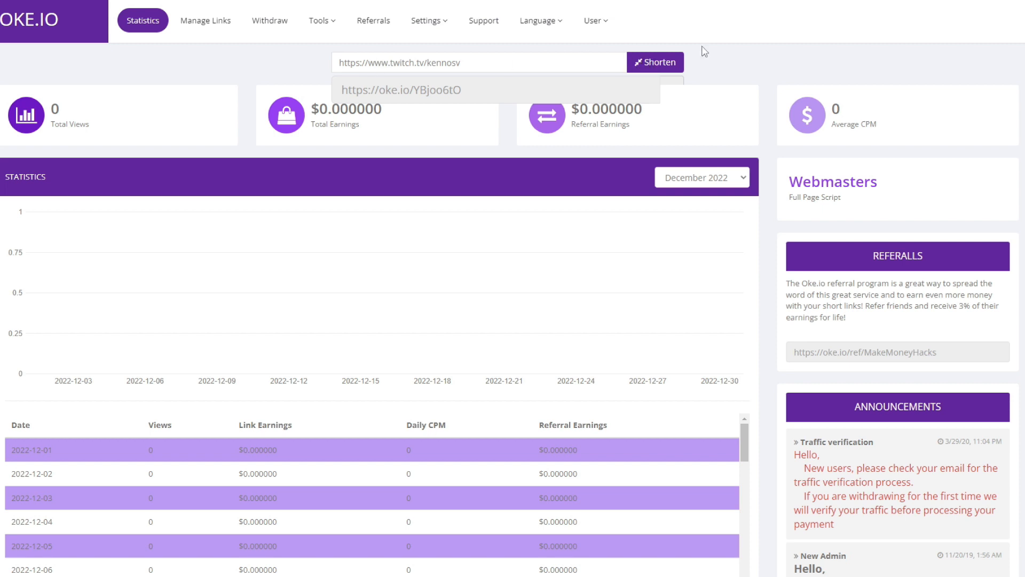
{"action": "left_click", "coordinate": [400, 90]}
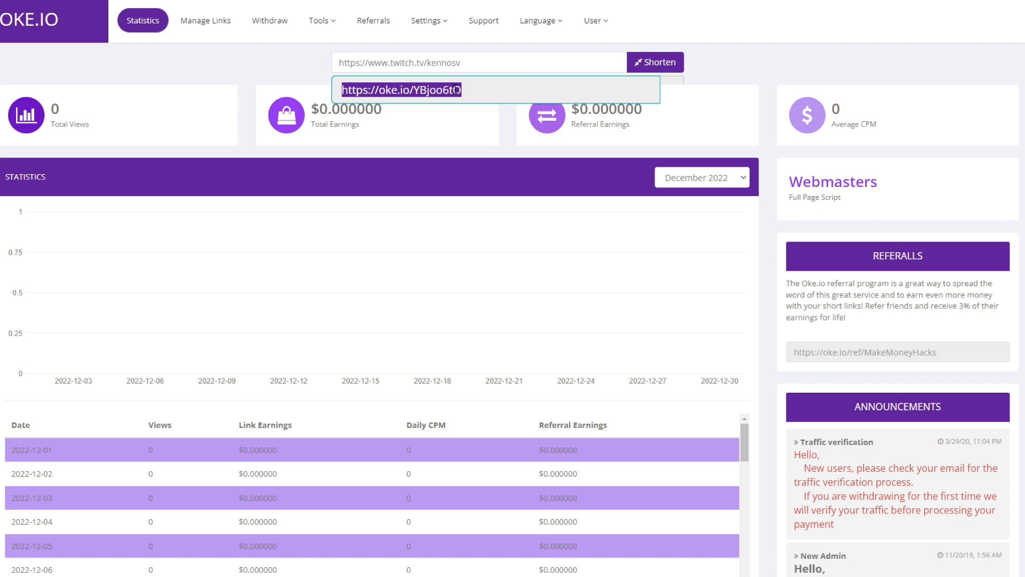
{"action": "mouse_move", "coordinate": [340, 109]}
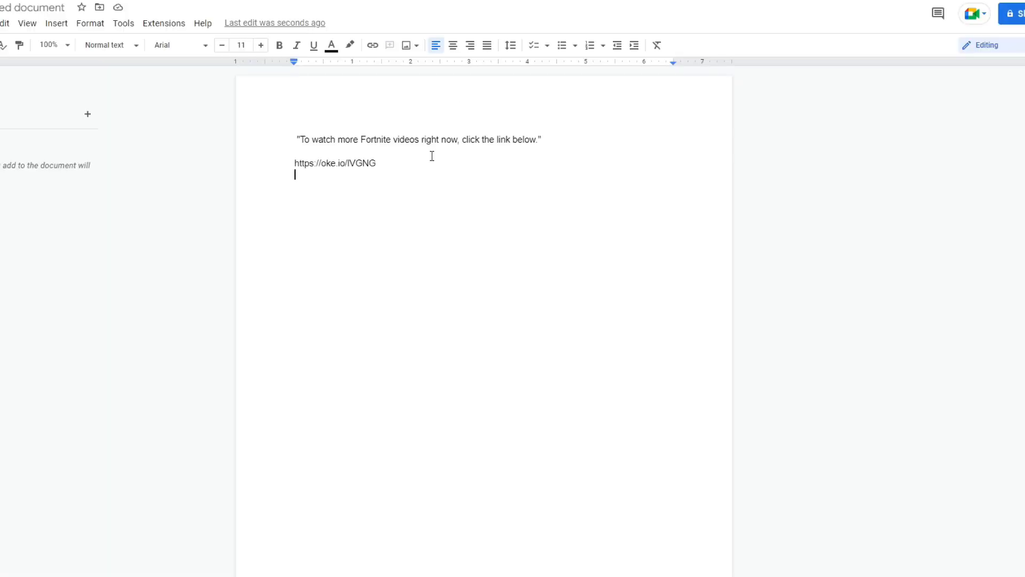
{"action": "type", "text": "https://oke.io/YBjoq6tO"}
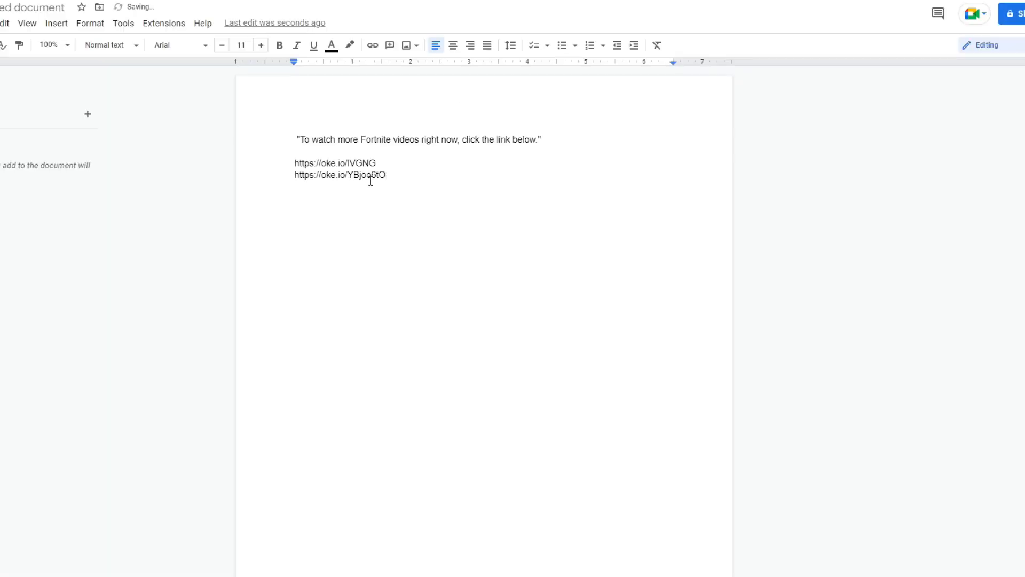
{"action": "mouse_move", "coordinate": [657, 157]}
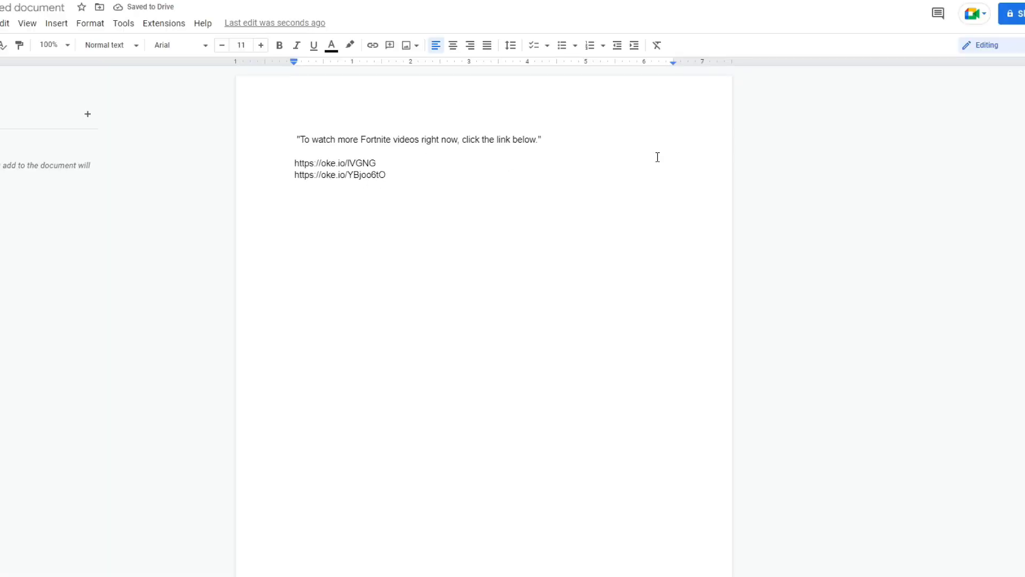
{"action": "left_click", "coordinate": [334, 162]}
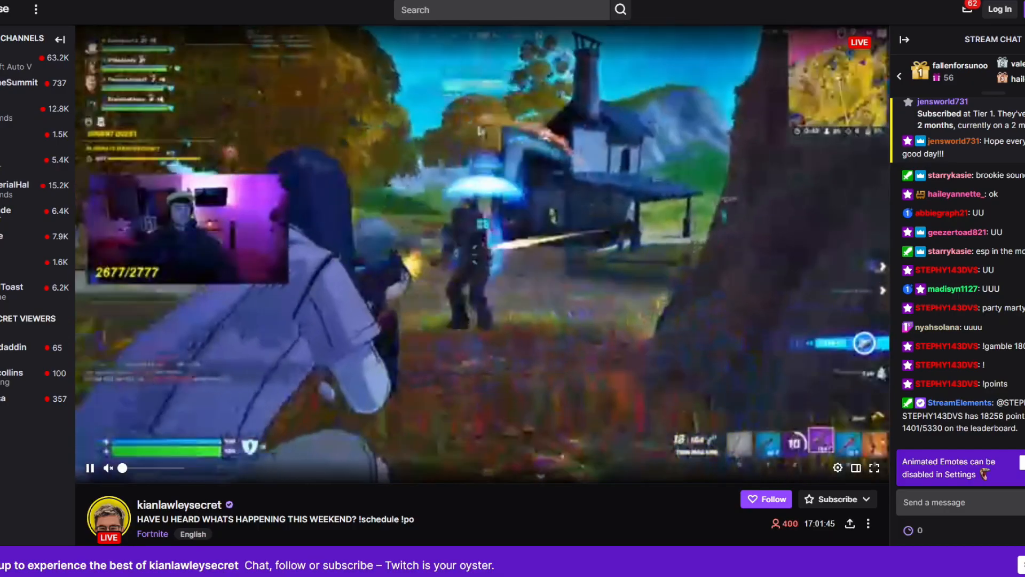
{"action": "mouse_move", "coordinate": [837, 468]}
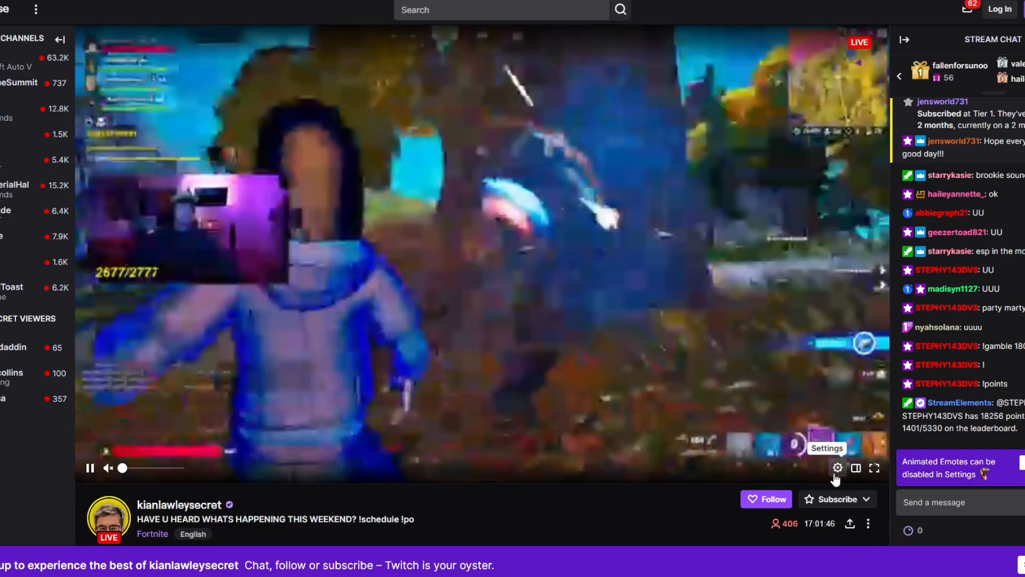
- Copy the third Fortnite stream's URL via Twitch's Share options
{"action": "left_click", "coordinate": [849, 463]}
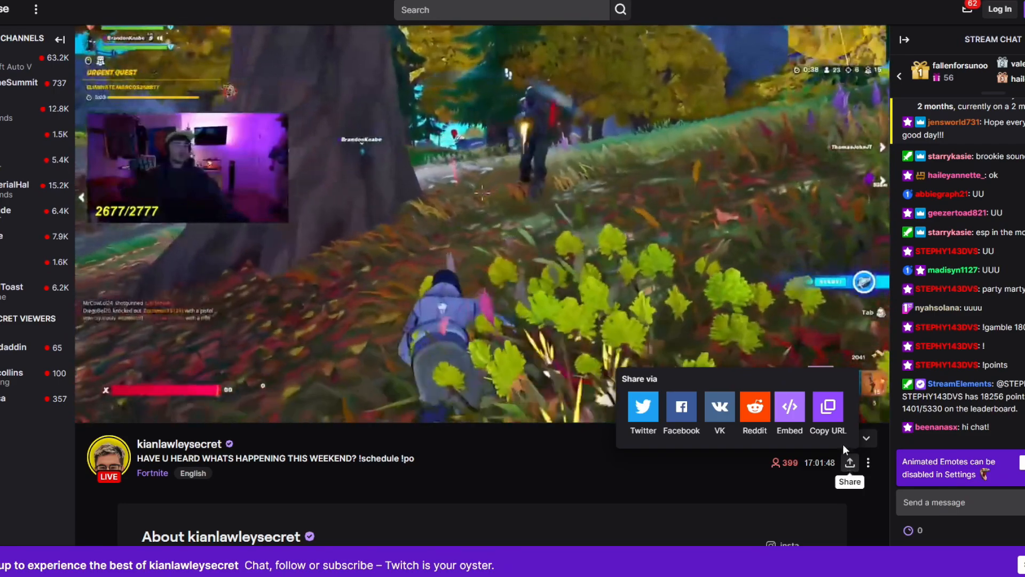
{"action": "left_click", "coordinate": [827, 406]}
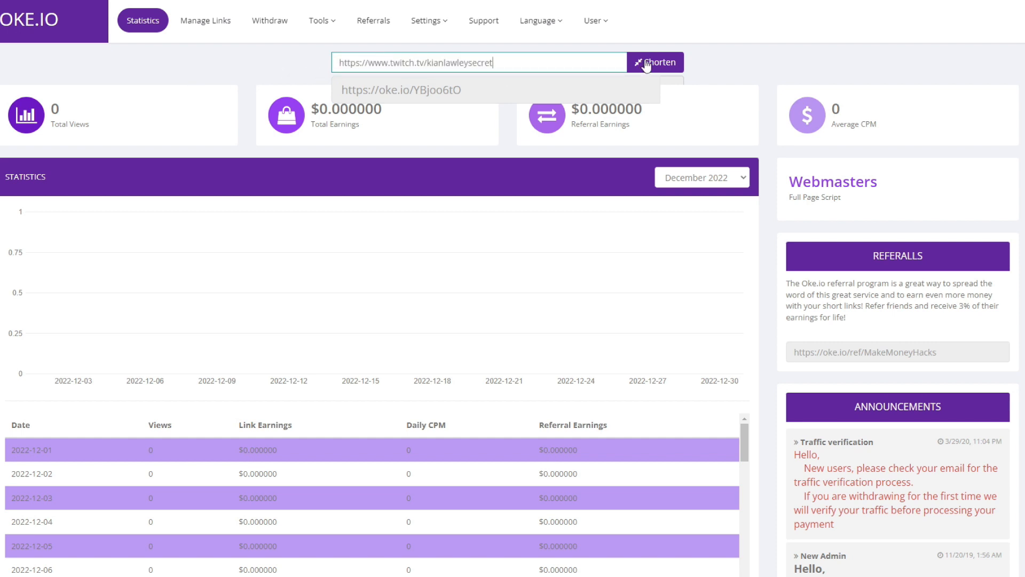
- Shorten the kianlawleysecret link on Oke.io and paste the third short link into the Doc
{"action": "left_click", "coordinate": [655, 62]}
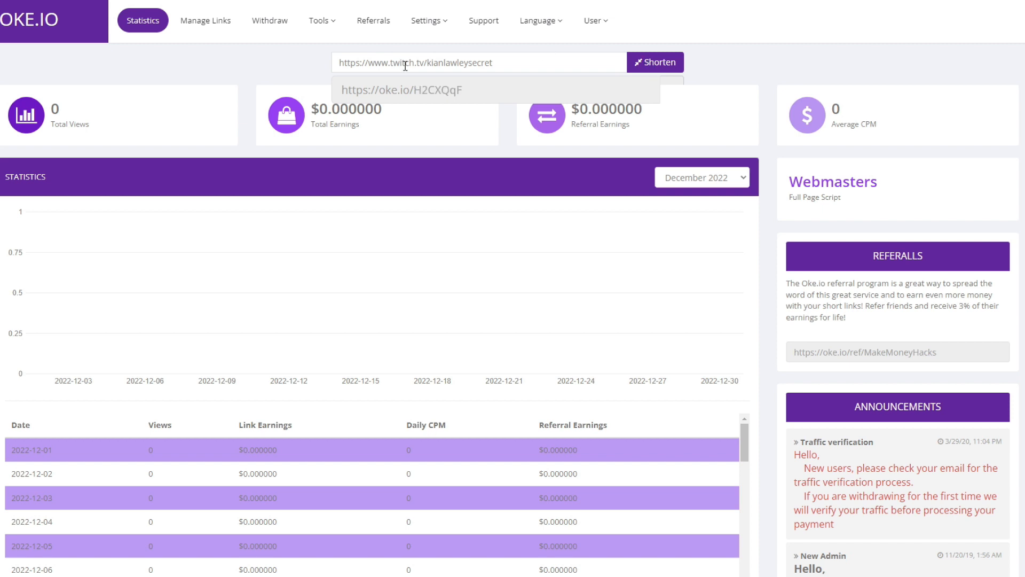
{"action": "double_click", "coordinate": [401, 90]}
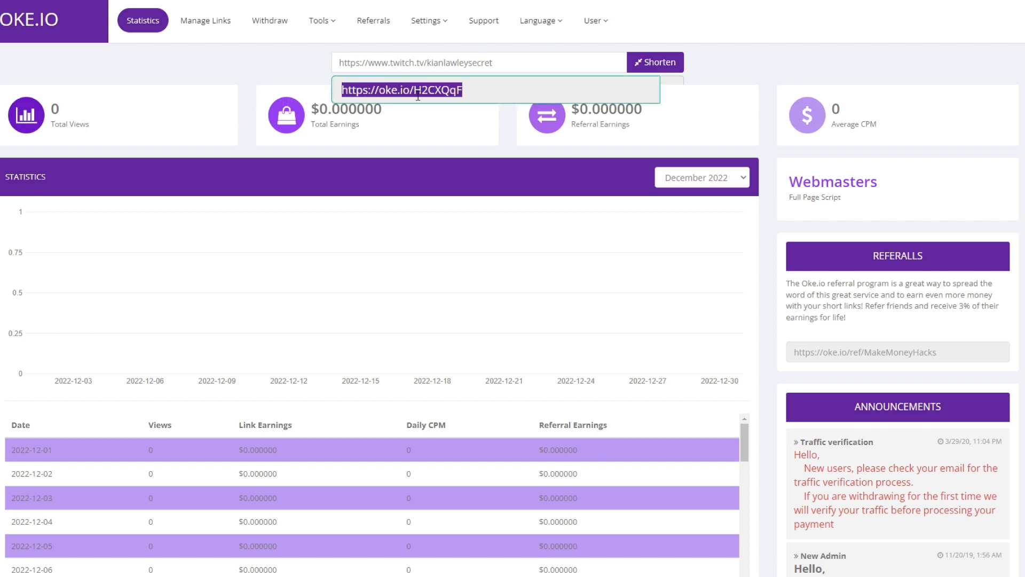
{"action": "mouse_move", "coordinate": [445, 109]}
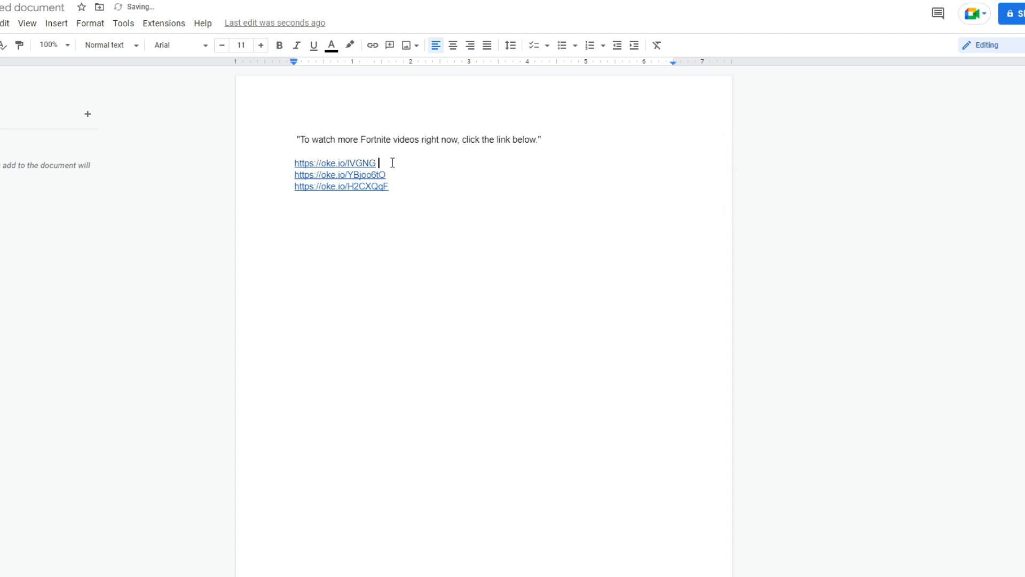
{"action": "key", "text": "ctrl+a"}
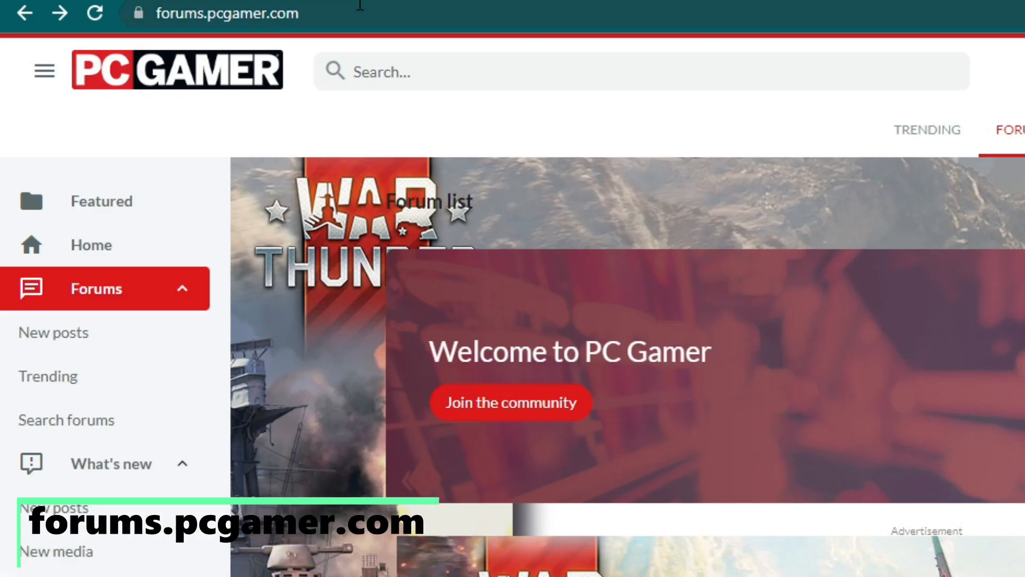
{"action": "mouse_move", "coordinate": [333, 141]}
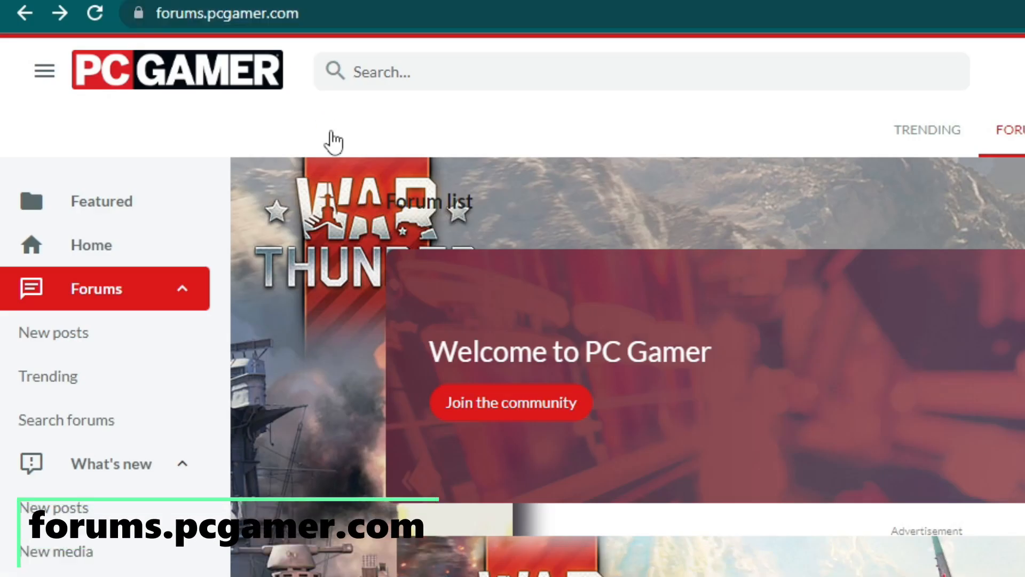
- Scroll through PC Gamer Forums' gaming, hardware and community boards and back to the top
{"action": "scroll", "scroll_direction": "down", "scroll_amount": 3}
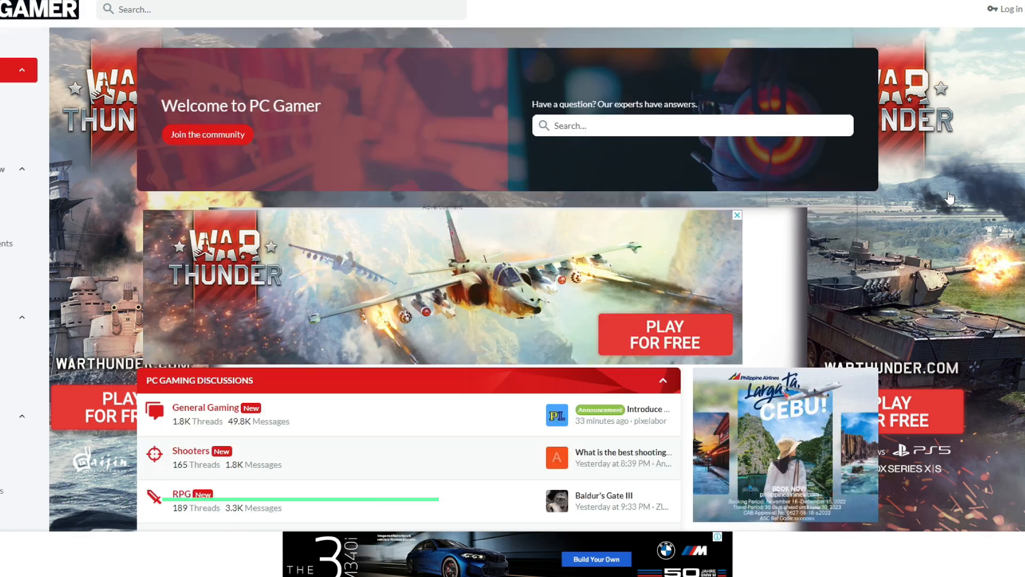
{"action": "scroll", "scroll_direction": "down", "scroll_amount": 3}
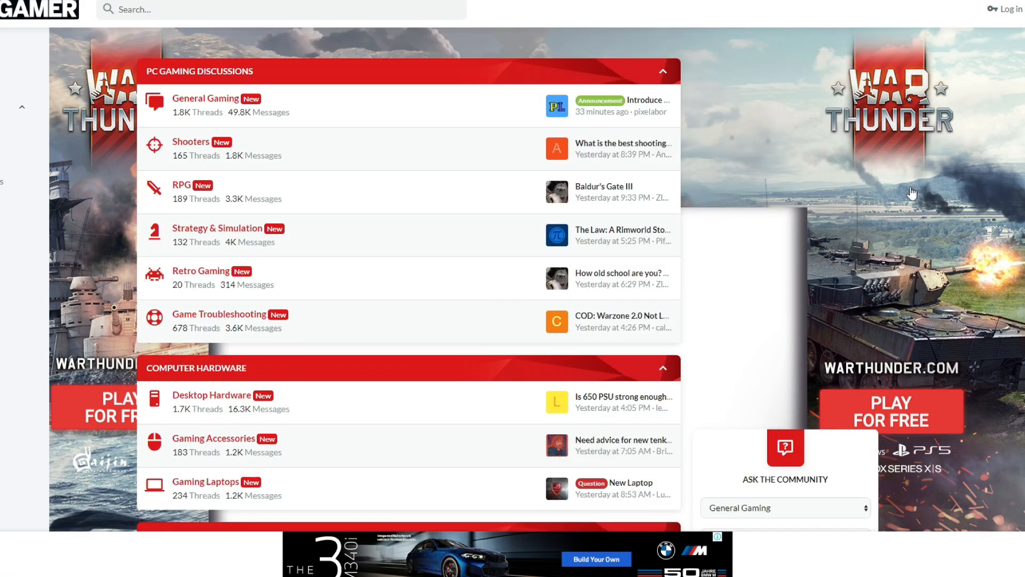
{"action": "scroll", "scroll_direction": "up", "scroll_amount": 3}
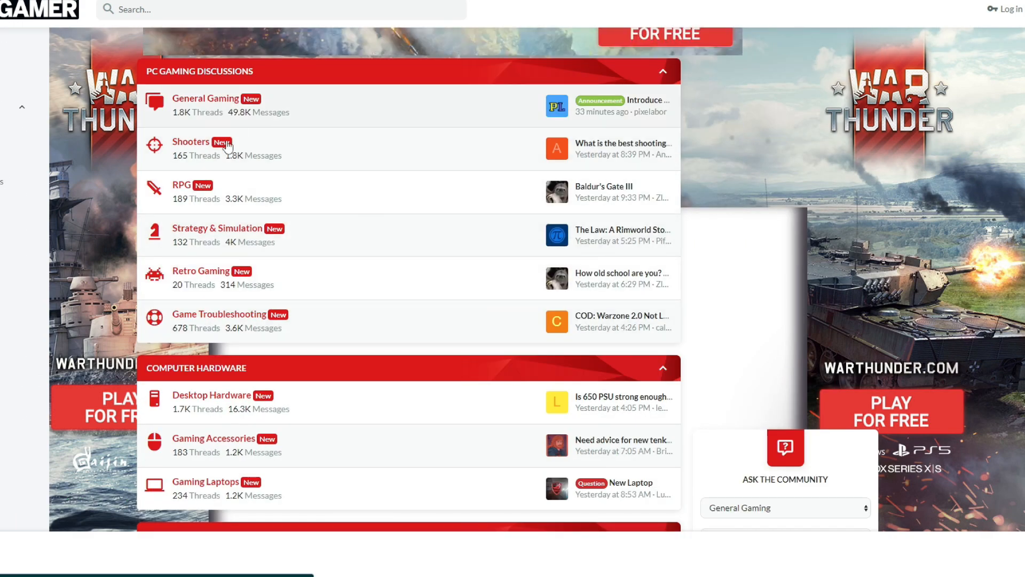
{"action": "scroll", "scroll_direction": "down", "scroll_amount": 3}
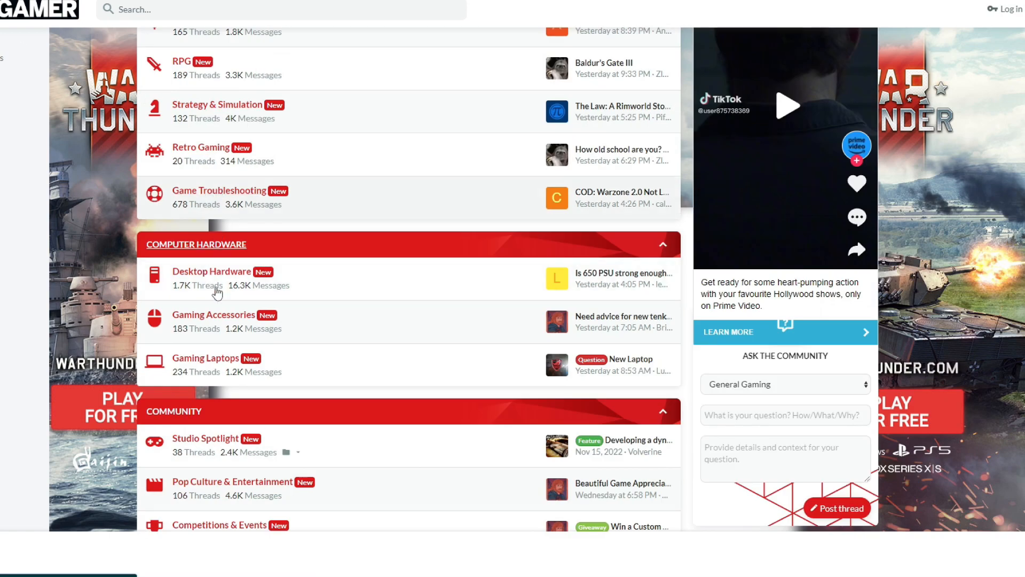
{"action": "scroll", "scroll_direction": "down", "scroll_amount": 3}
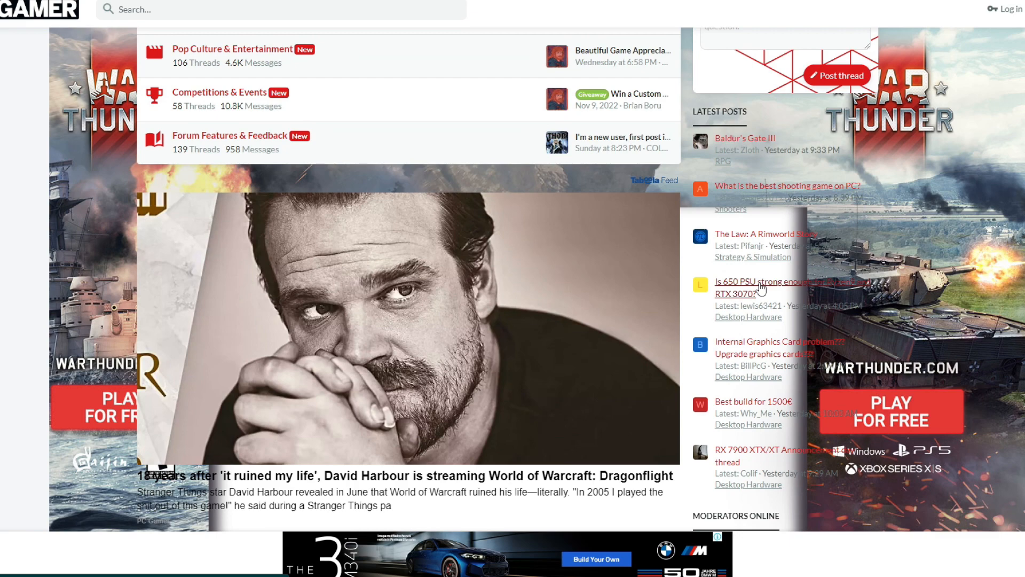
{"action": "scroll", "scroll_direction": "up", "scroll_amount": 3}
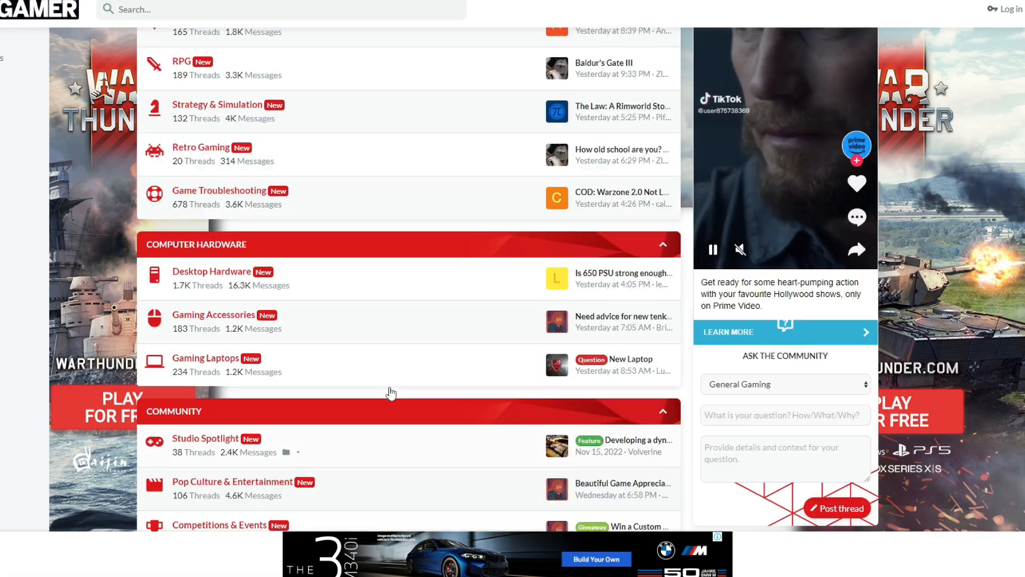
{"action": "scroll", "scroll_direction": "up", "scroll_amount": 3}
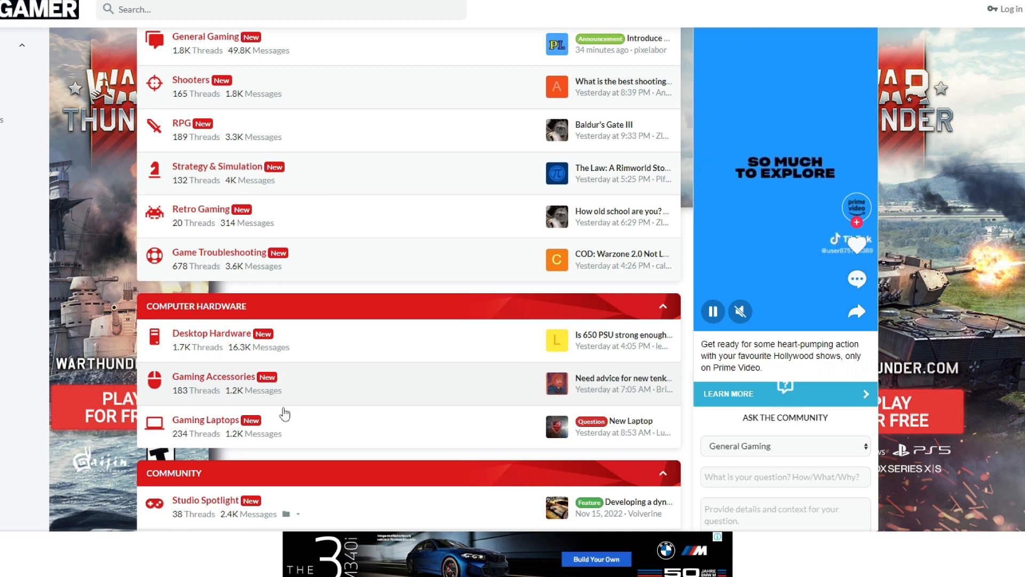
{"action": "scroll", "scroll_direction": "up", "scroll_amount": 3}
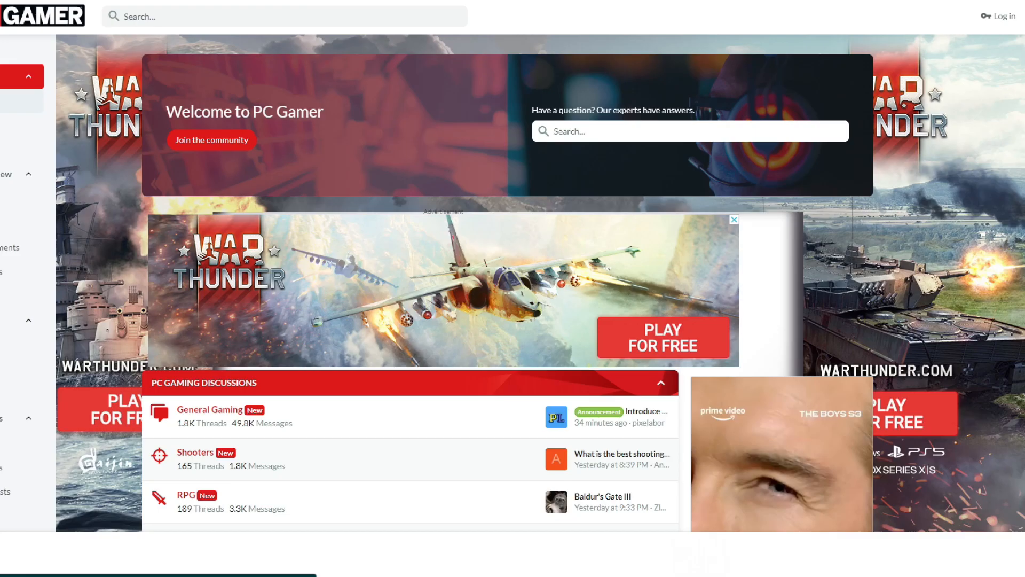
- Show the New posts list on PC Gamer Forums and look through its threads
{"action": "left_click", "coordinate": [566, 49]}
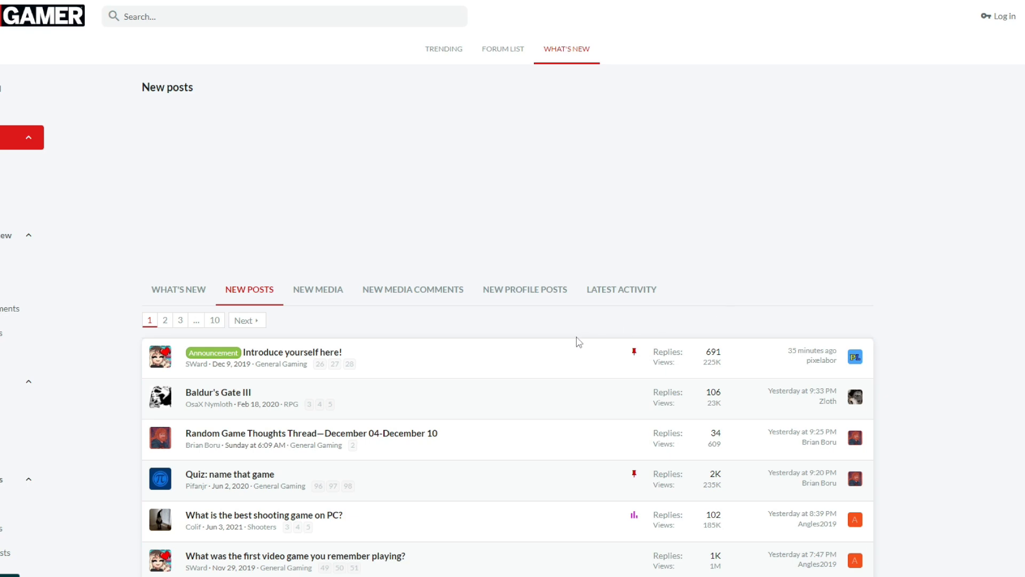
{"action": "scroll", "scroll_direction": "down", "scroll_amount": 3}
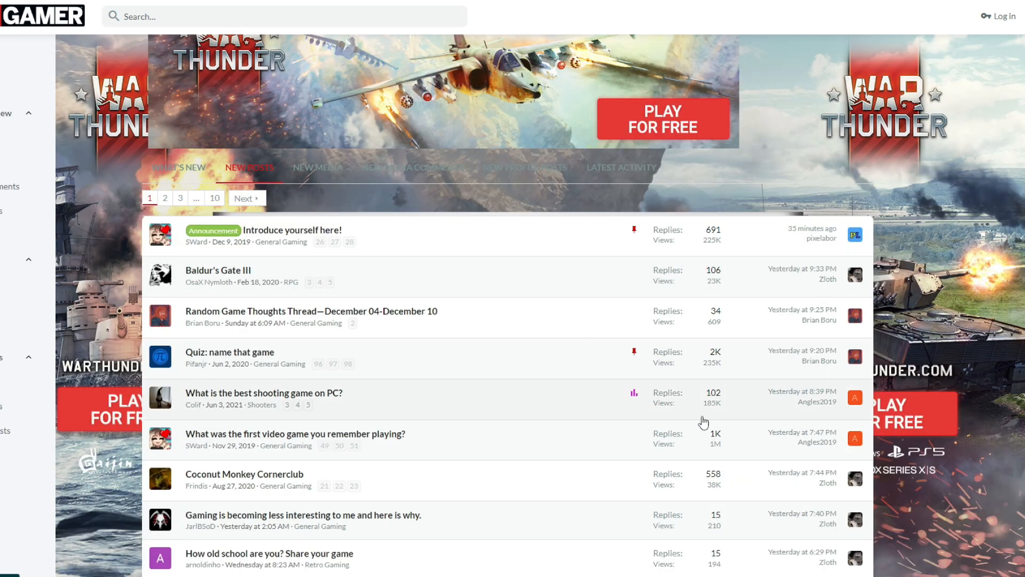
{"action": "scroll", "scroll_direction": "down", "scroll_amount": 3}
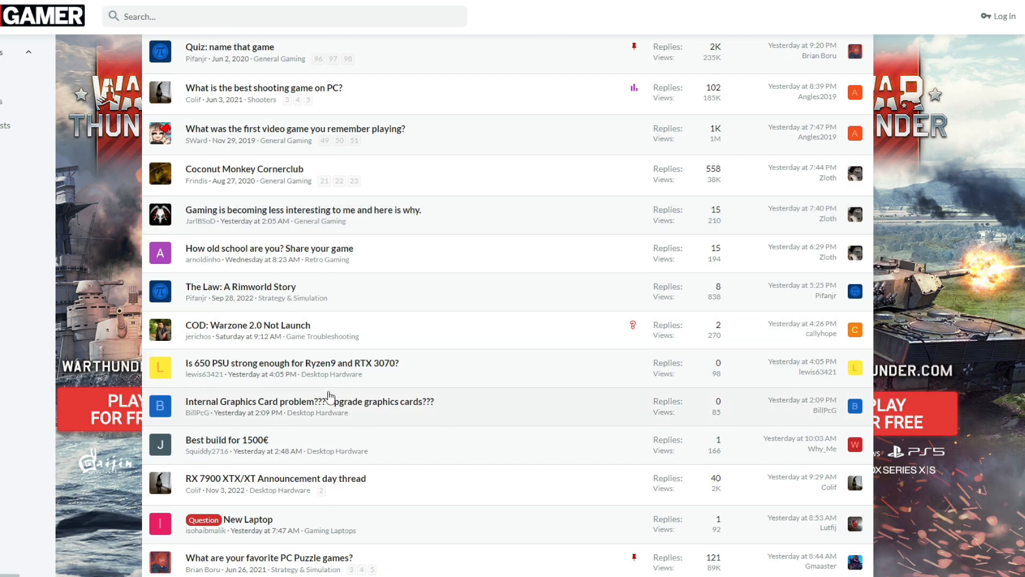
{"action": "scroll", "scroll_direction": "up", "scroll_amount": 3}
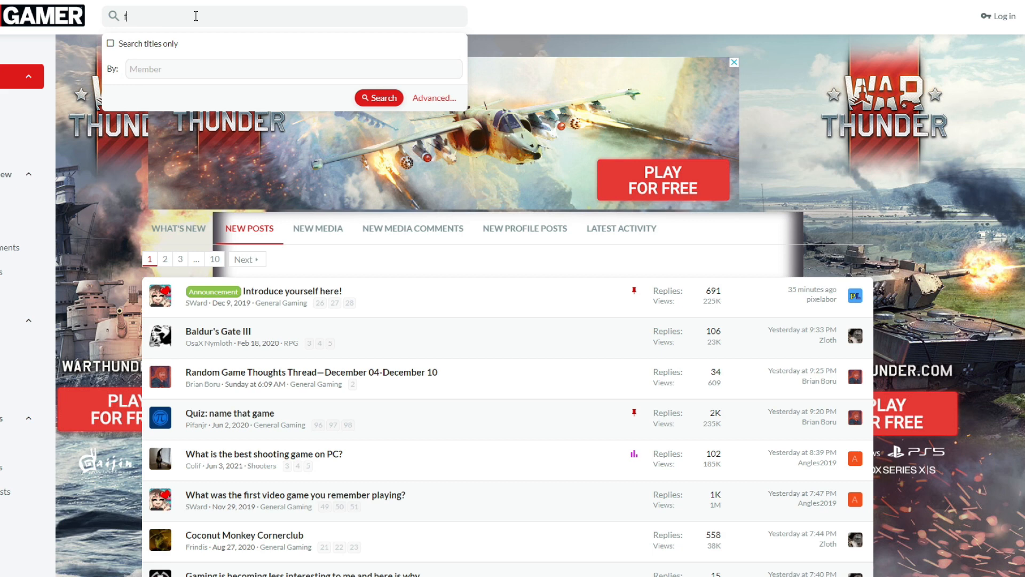
- Search PC Gamer Forums for "fortnite" and browse the matching threads
{"action": "type", "text": "ortnite"}
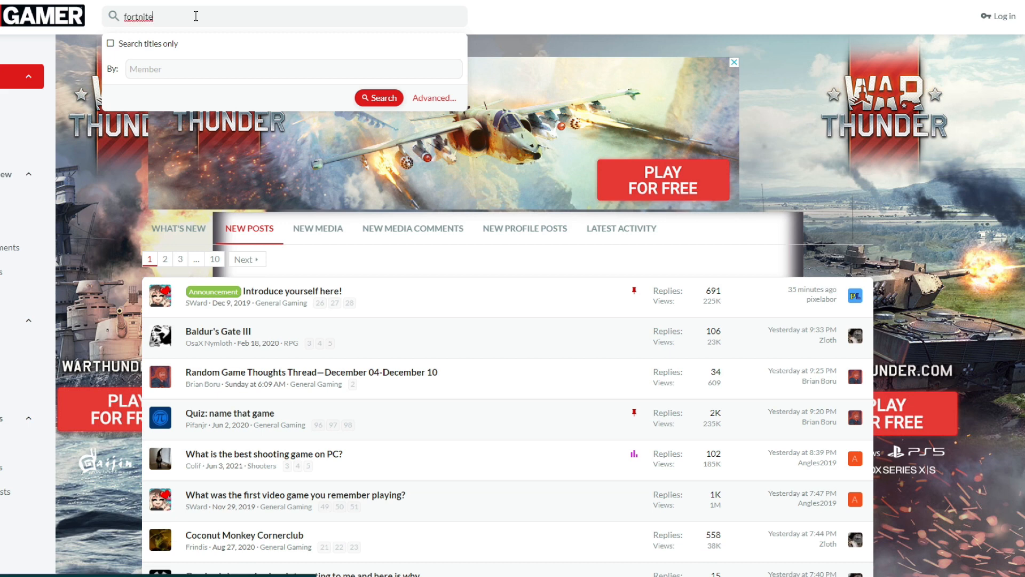
{"action": "left_click", "coordinate": [378, 97]}
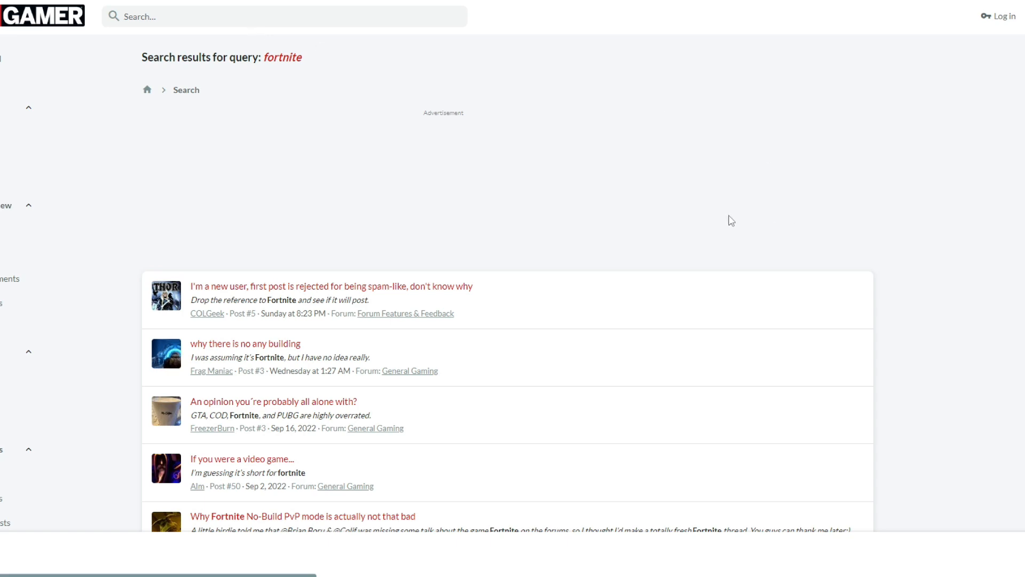
{"action": "scroll", "scroll_direction": "down", "scroll_amount": 3}
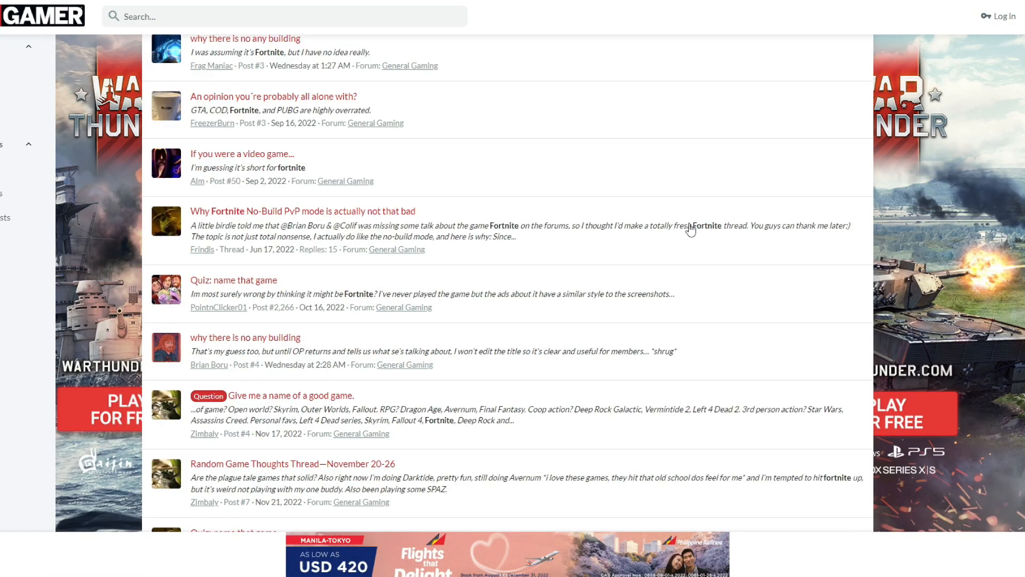
{"action": "scroll", "scroll_direction": "down", "scroll_amount": 3}
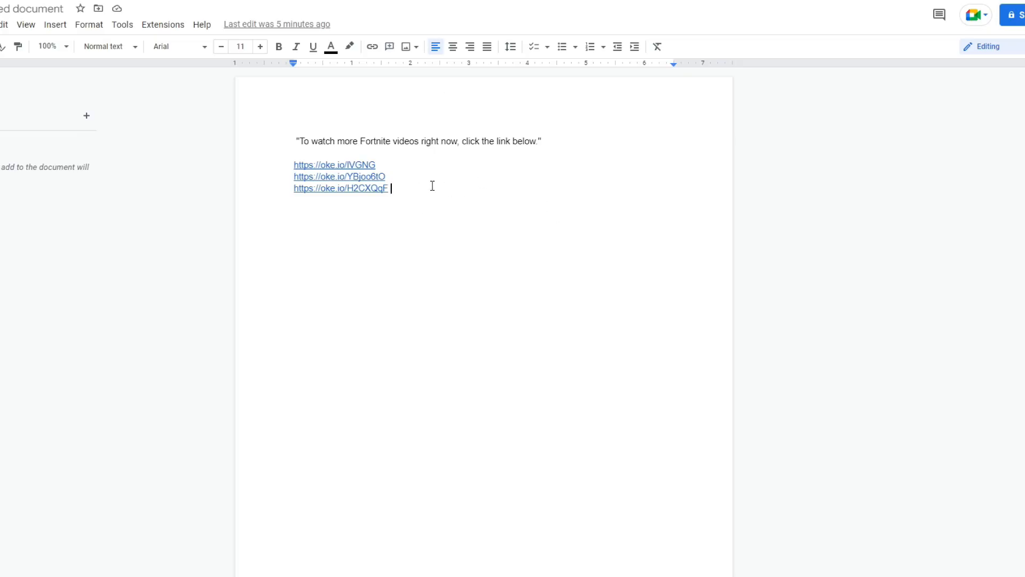
{"action": "mouse_move", "coordinate": [408, 201]}
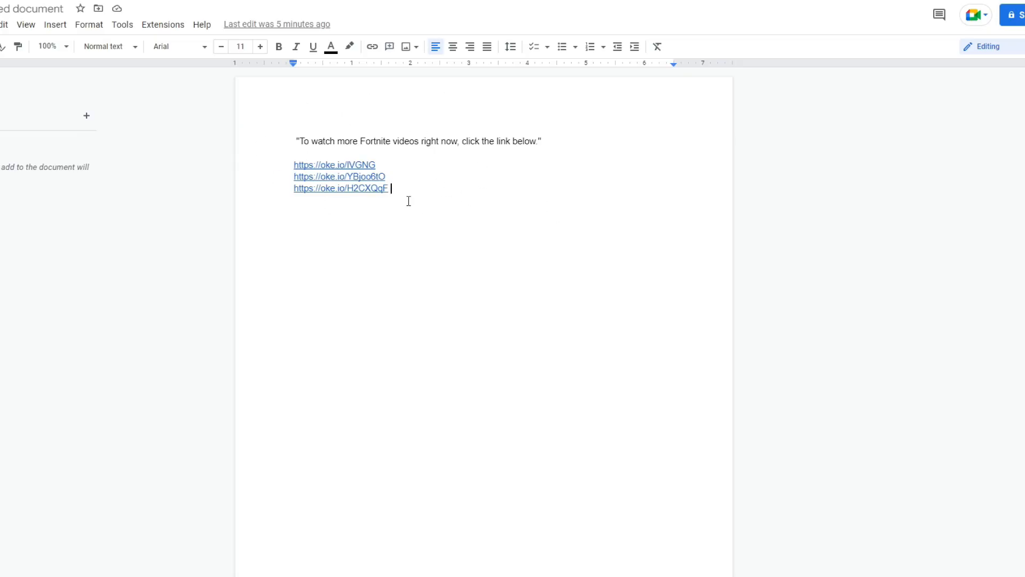
{"action": "left_click", "coordinate": [340, 188]}
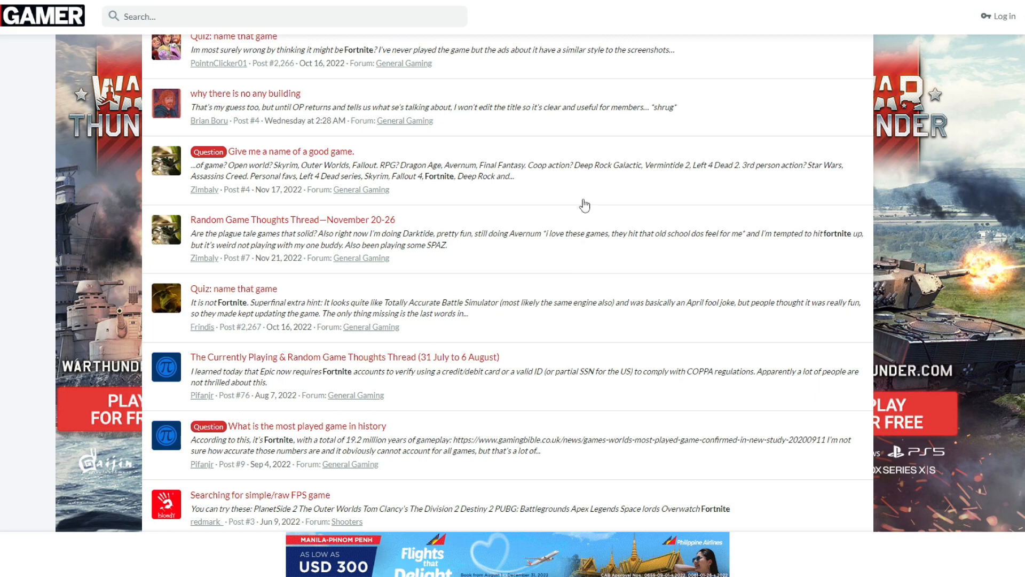
{"action": "scroll", "scroll_direction": "down", "scroll_amount": 3}
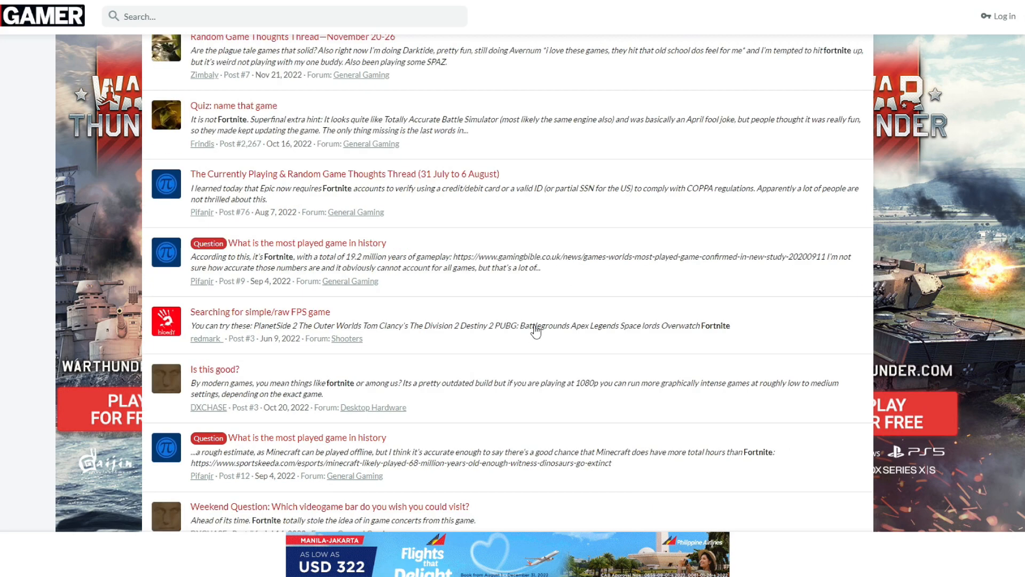
{"action": "scroll", "scroll_direction": "down", "scroll_amount": 3}
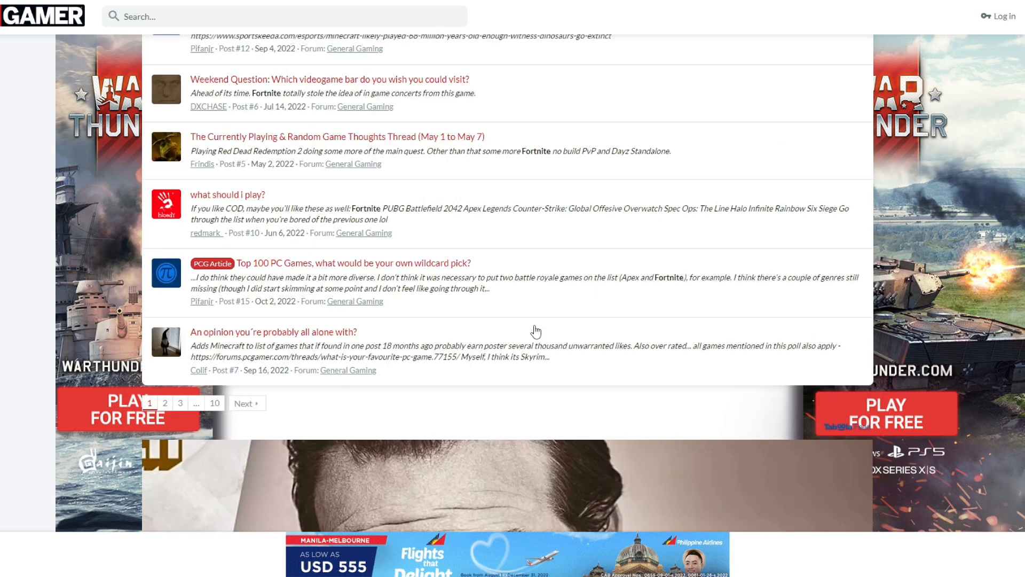
{"action": "scroll", "scroll_direction": "up", "scroll_amount": 3}
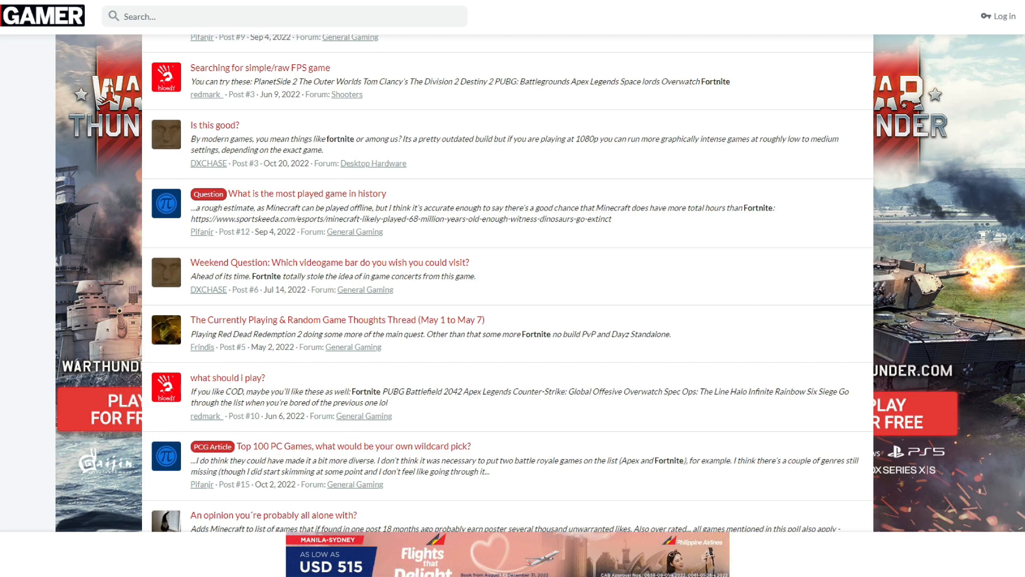
{"action": "scroll", "scroll_direction": "up", "scroll_amount": 3}
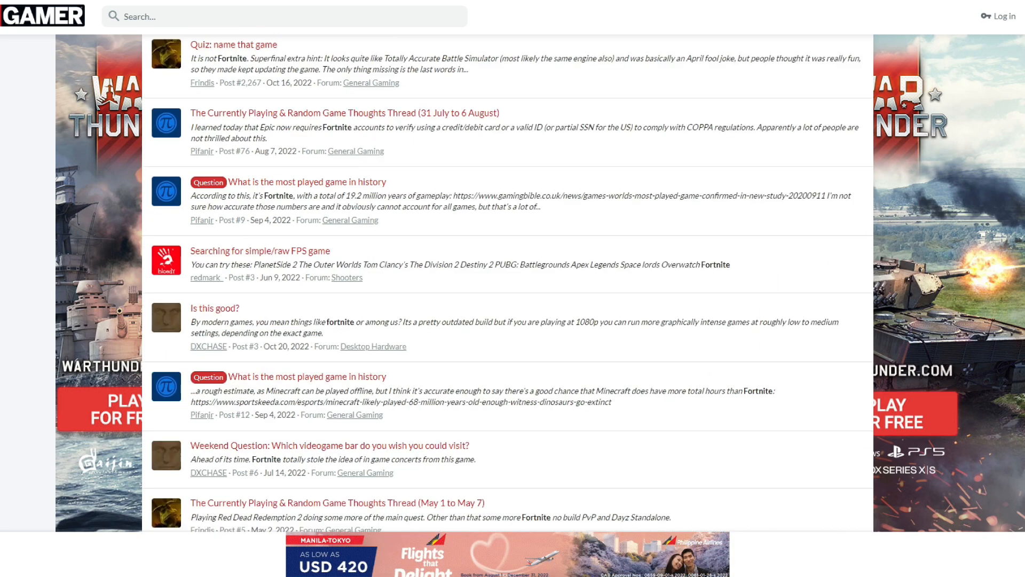
{"action": "scroll", "scroll_direction": "up", "scroll_amount": 3}
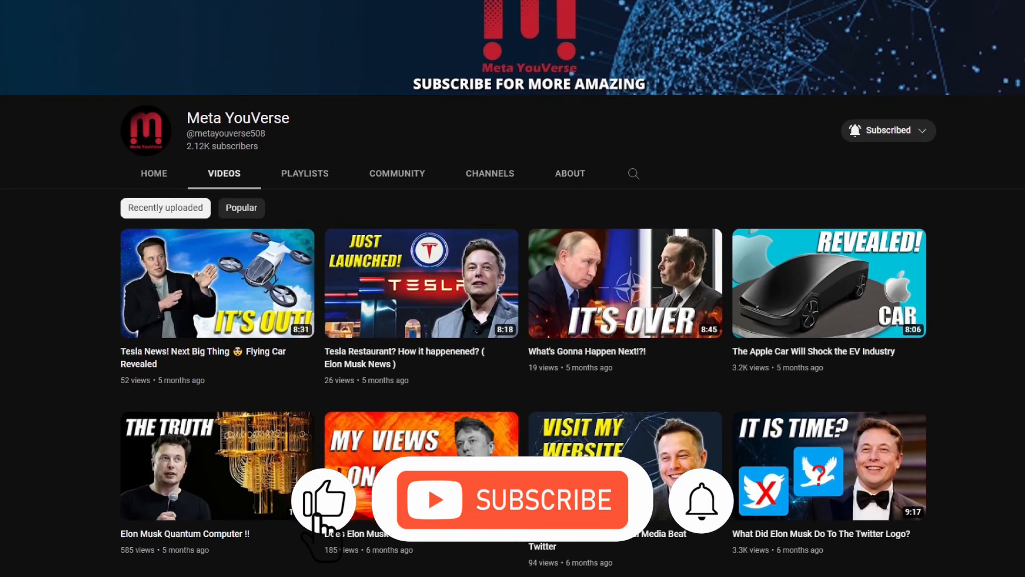
- Scroll down through the Meta YouVerse channel's recently uploaded videos
{"action": "scroll", "scroll_direction": "down", "scroll_amount": 3}
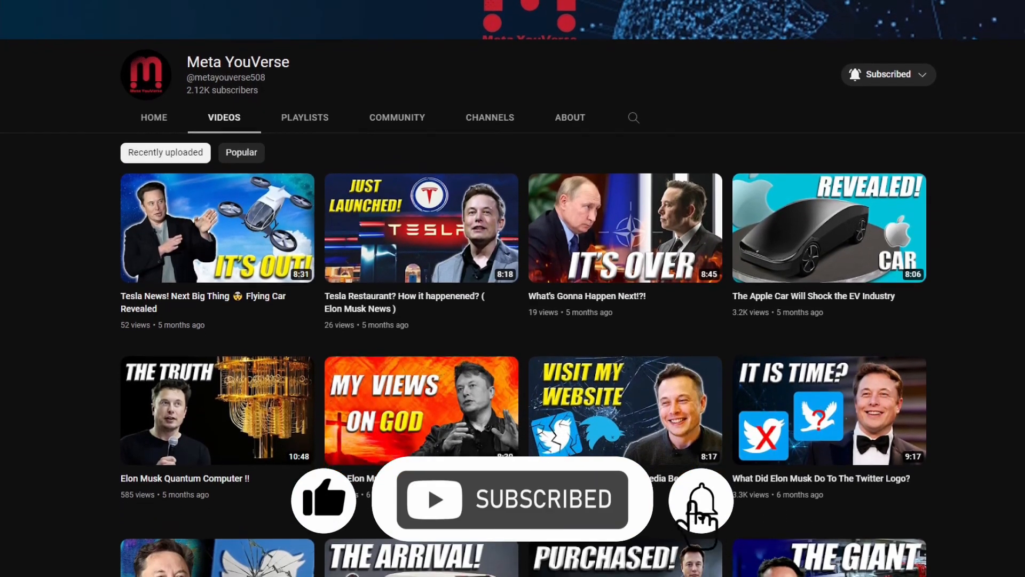
{"action": "scroll", "scroll_direction": "down", "scroll_amount": 3}
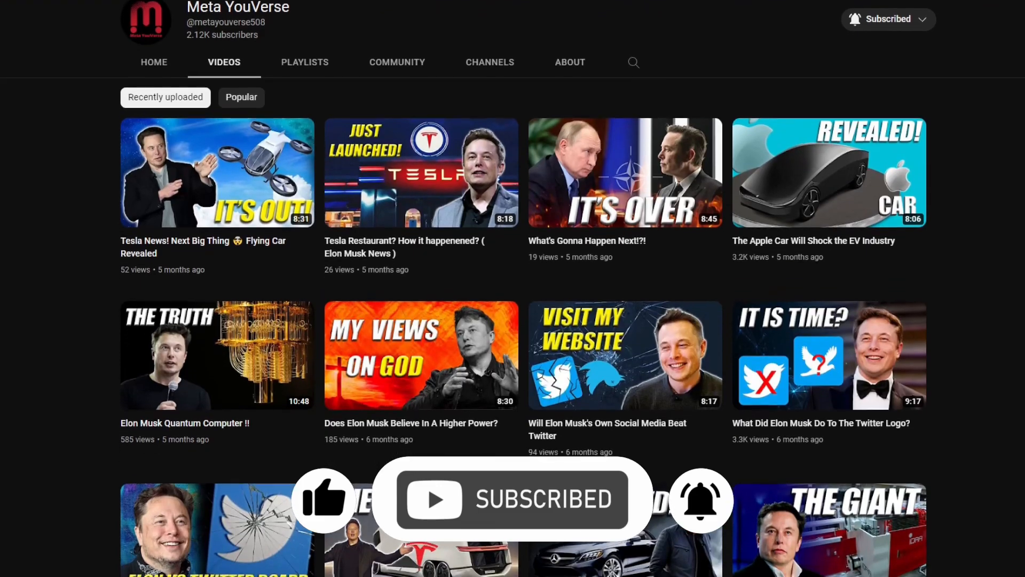